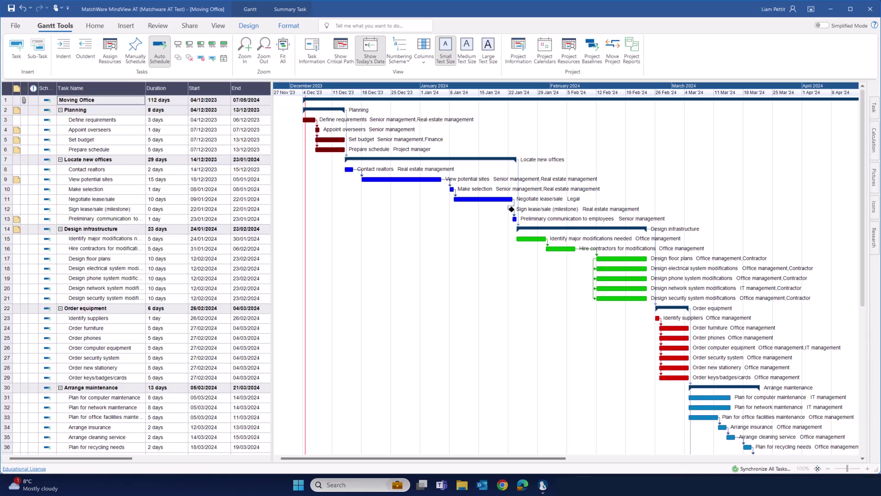
Step: Leave the Moving Office project and show File > New templates: Mind Map, Top Down, Timeline, Outline
{"action": "left_click", "coordinate": [18, 25]}
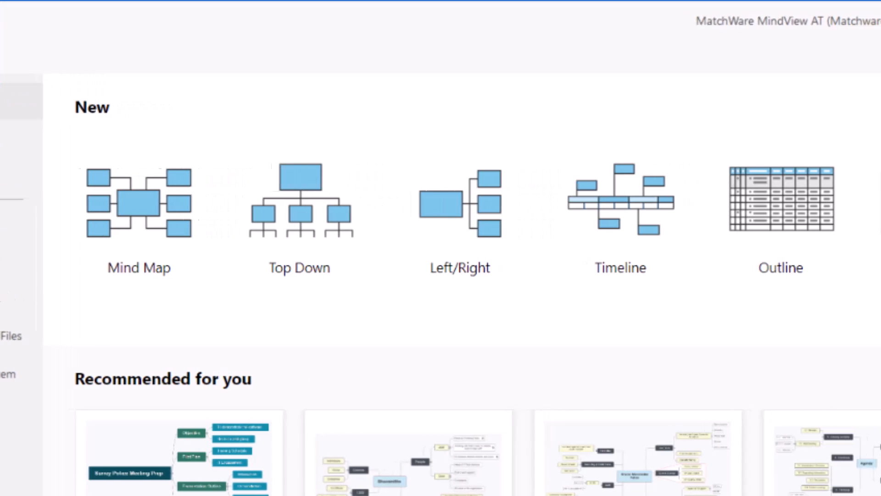
{"action": "scroll", "scroll_direction": "right", "scroll_amount": 3}
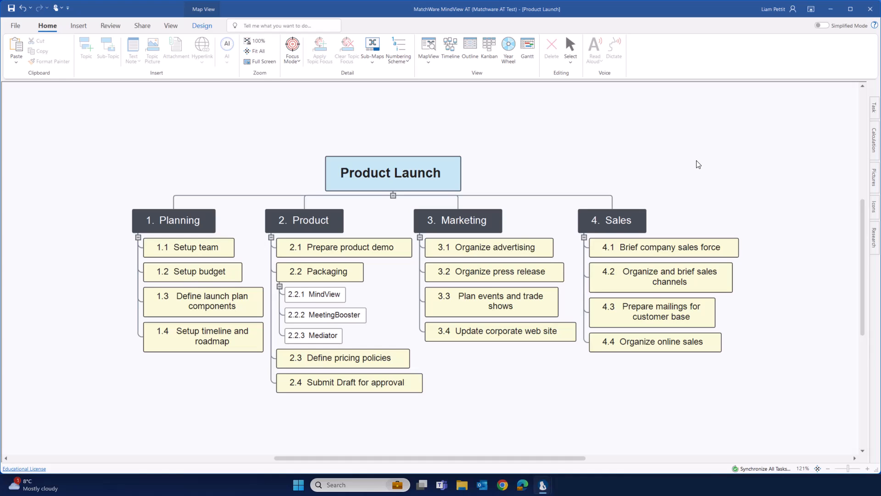
{"action": "mouse_move", "coordinate": [233, 220]}
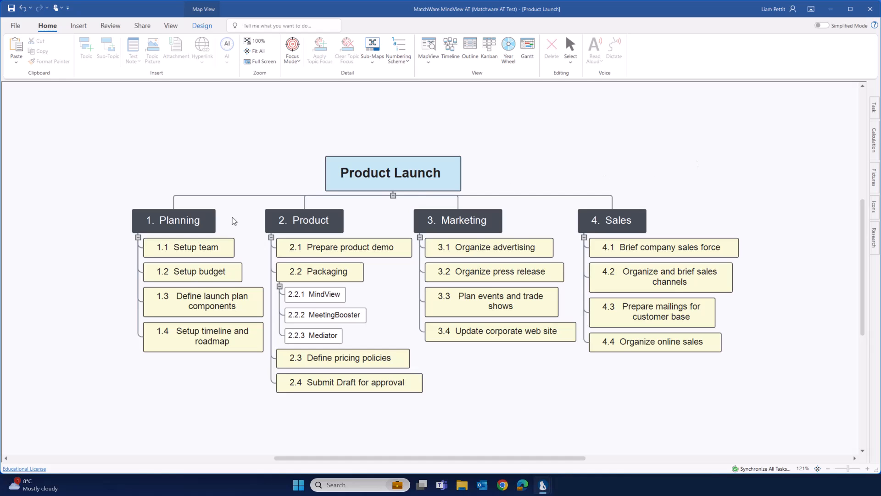
{"action": "mouse_move", "coordinate": [181, 226]}
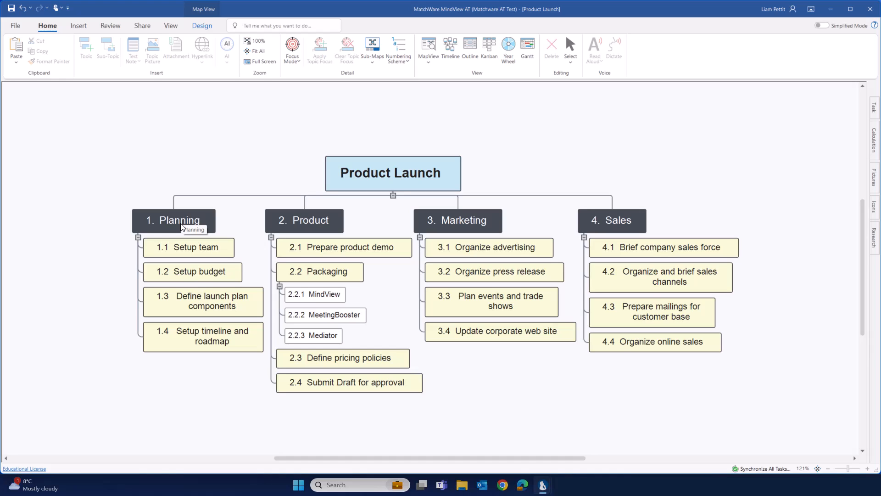
{"action": "mouse_move", "coordinate": [835, 145]}
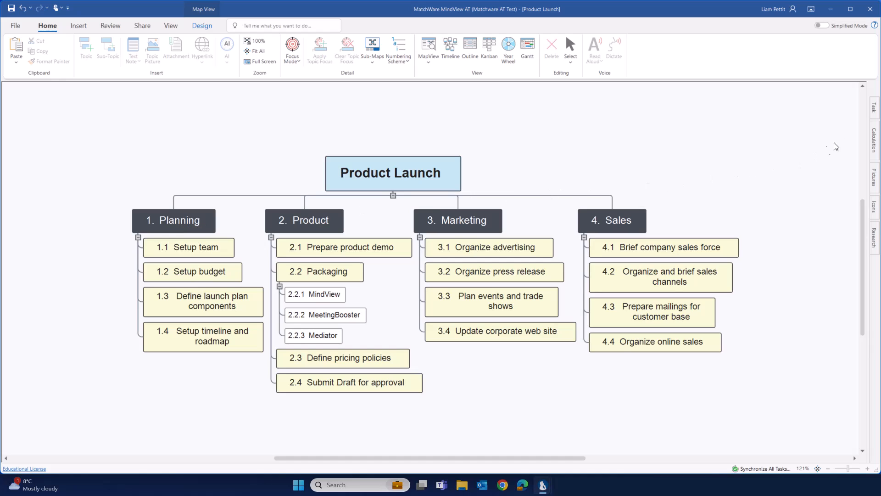
{"action": "left_click", "coordinate": [874, 107]}
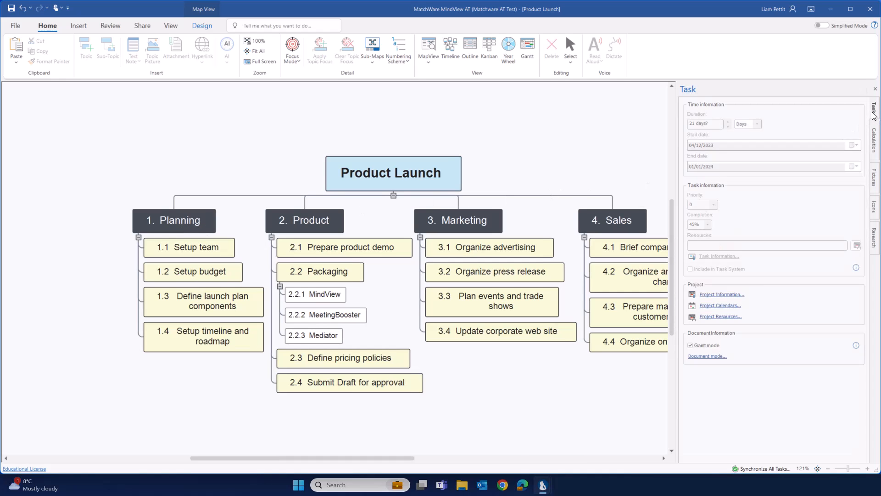
{"action": "mouse_move", "coordinate": [804, 372]}
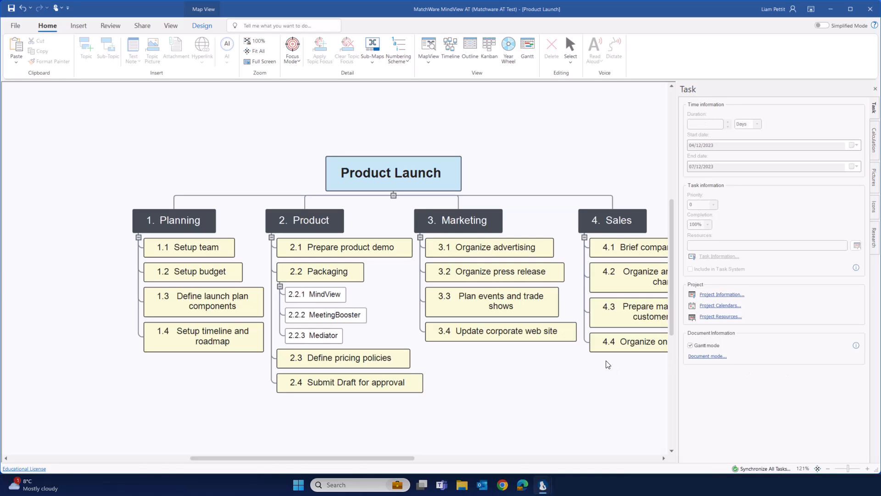
{"action": "left_click", "coordinate": [490, 247]}
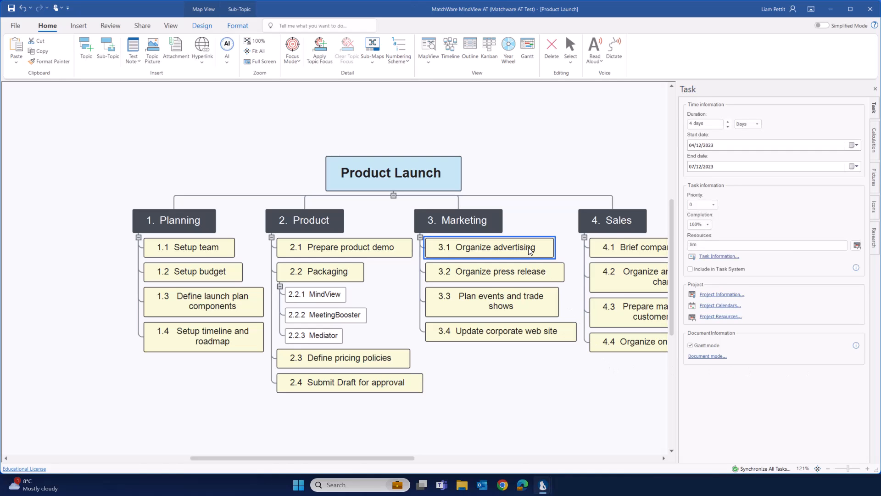
{"action": "mouse_move", "coordinate": [719, 133]}
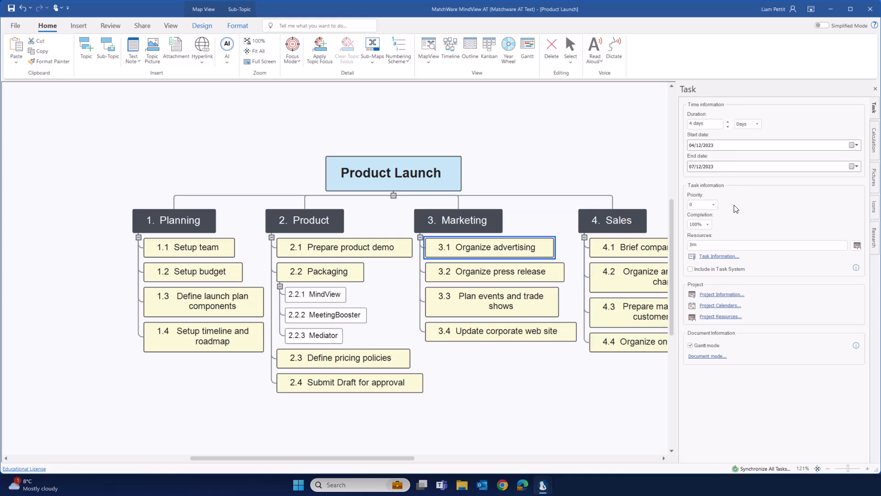
{"action": "mouse_move", "coordinate": [764, 240]}
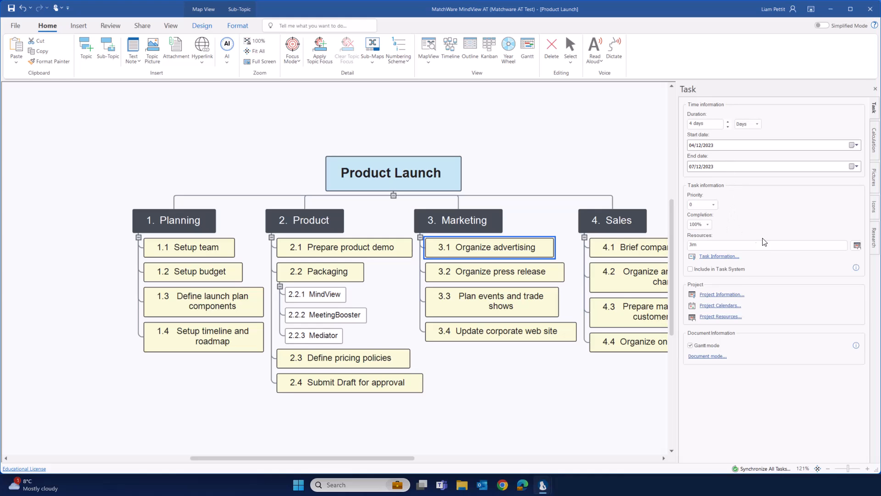
{"action": "mouse_move", "coordinate": [794, 260]}
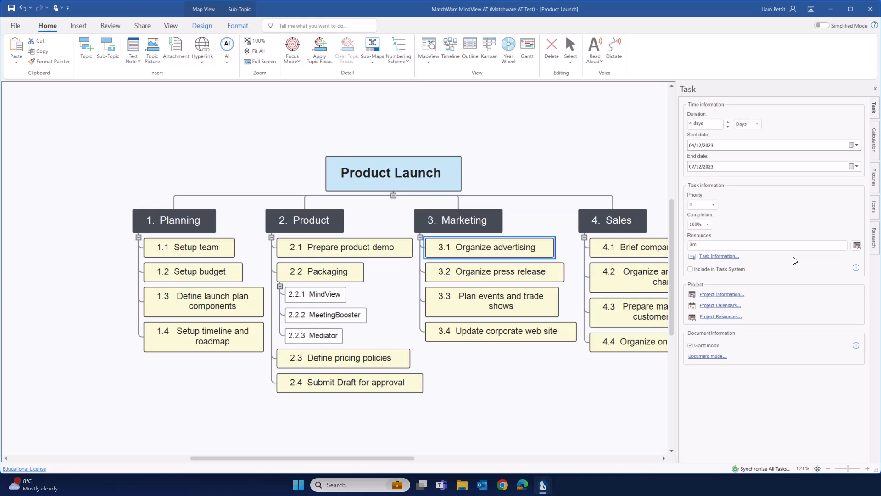
{"action": "mouse_move", "coordinate": [737, 213]}
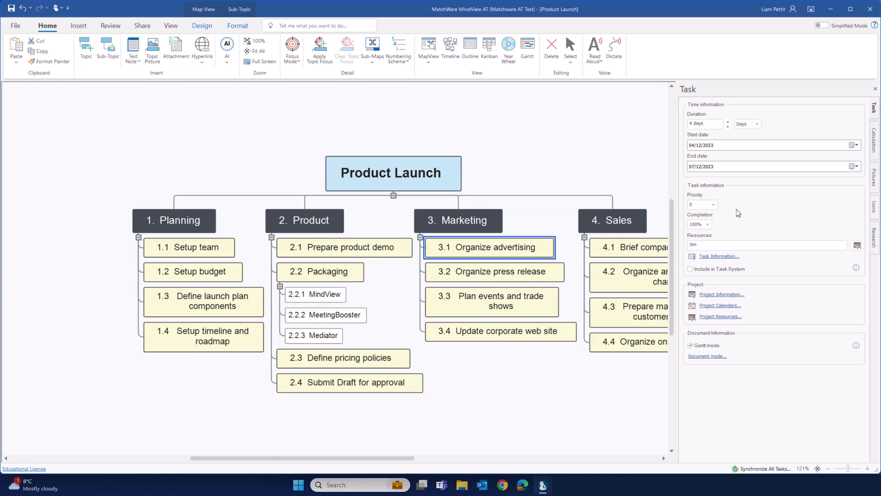
{"action": "left_click", "coordinate": [870, 89]}
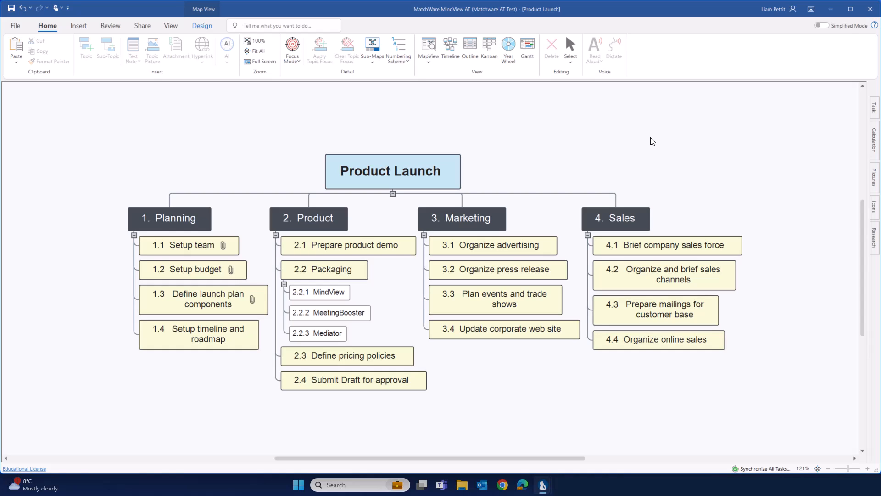
{"action": "mouse_move", "coordinate": [636, 136]}
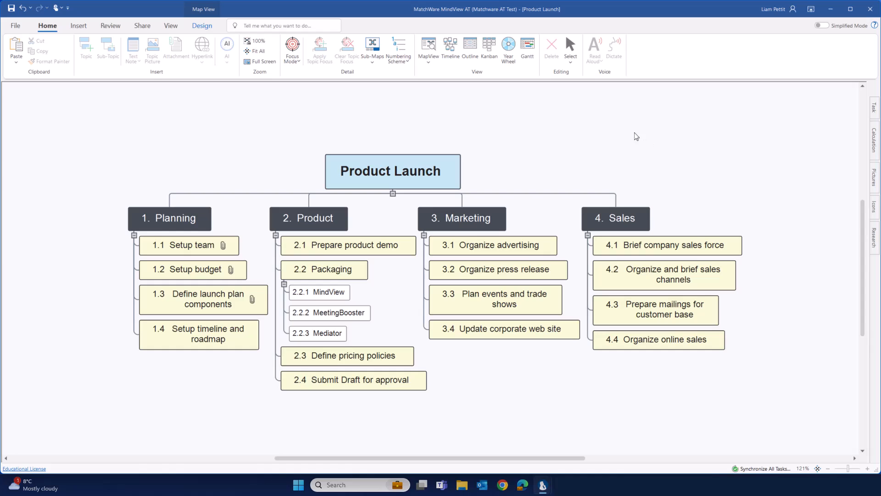
{"action": "mouse_move", "coordinate": [597, 124]}
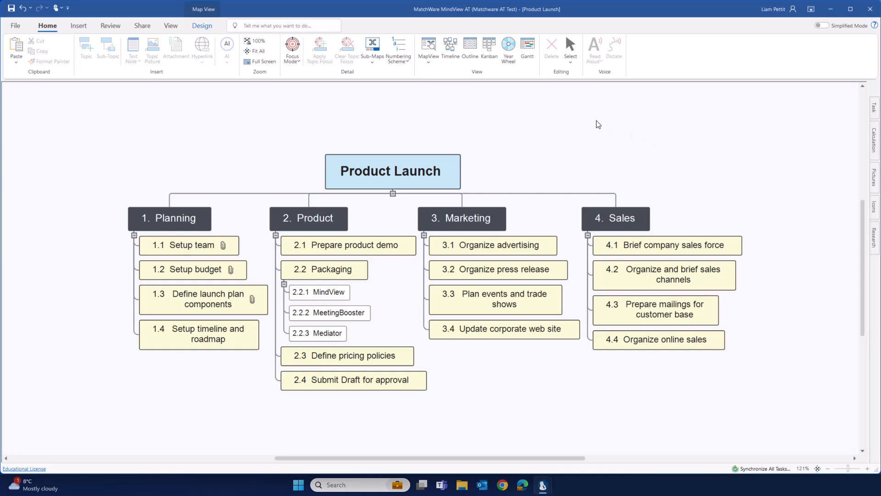
{"action": "mouse_move", "coordinate": [528, 46]}
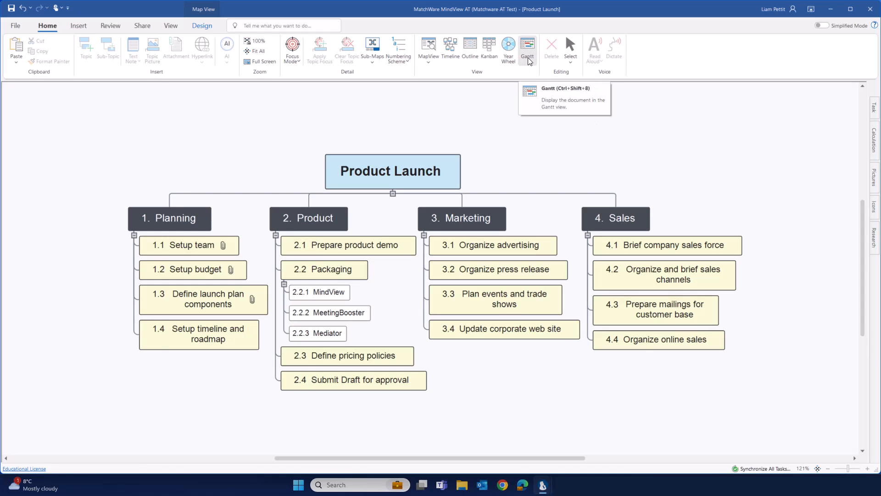
Step: Switch the Product Launch mind map to the Gantt chart view
{"action": "left_click", "coordinate": [527, 44]}
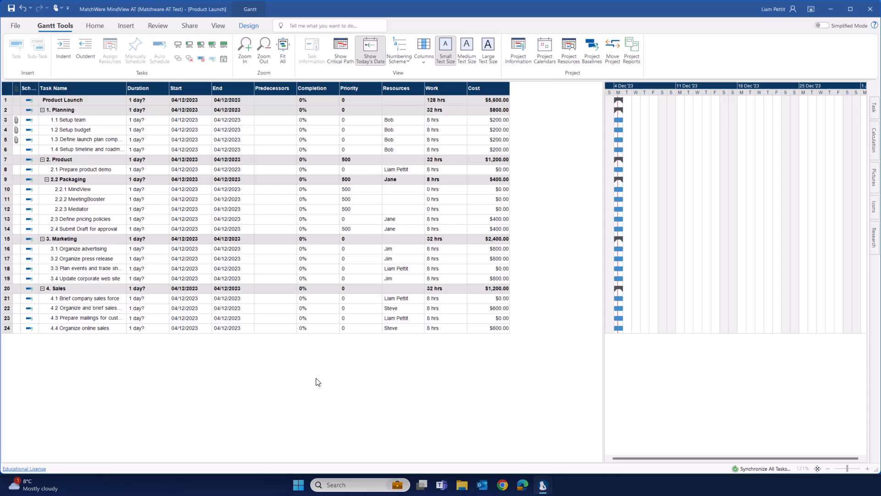
{"action": "mouse_move", "coordinate": [602, 287]}
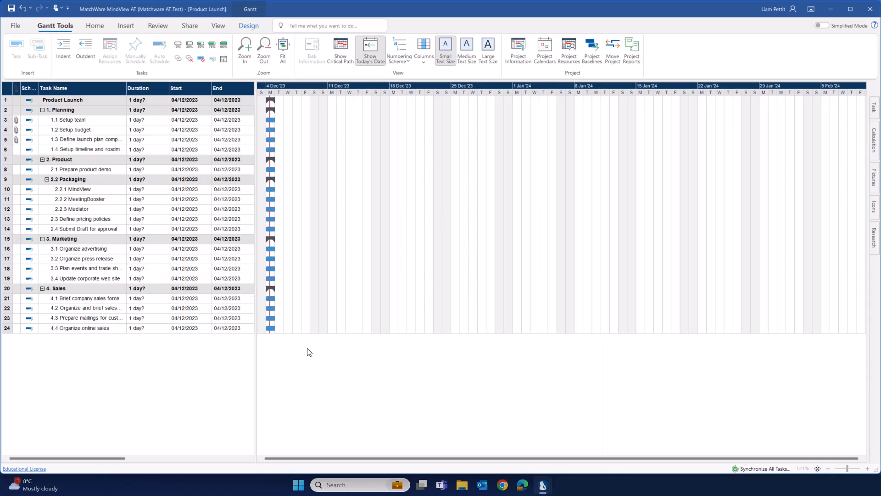
{"action": "mouse_move", "coordinate": [291, 237]}
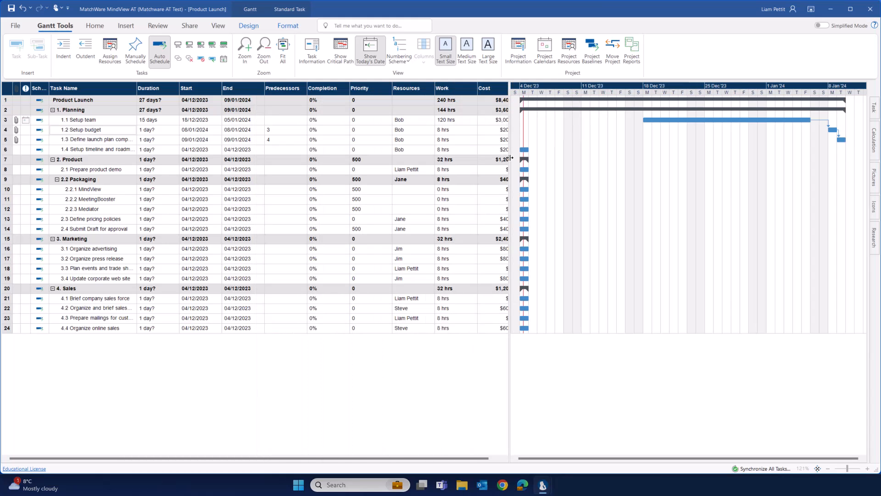
{"action": "mouse_move", "coordinate": [241, 156]}
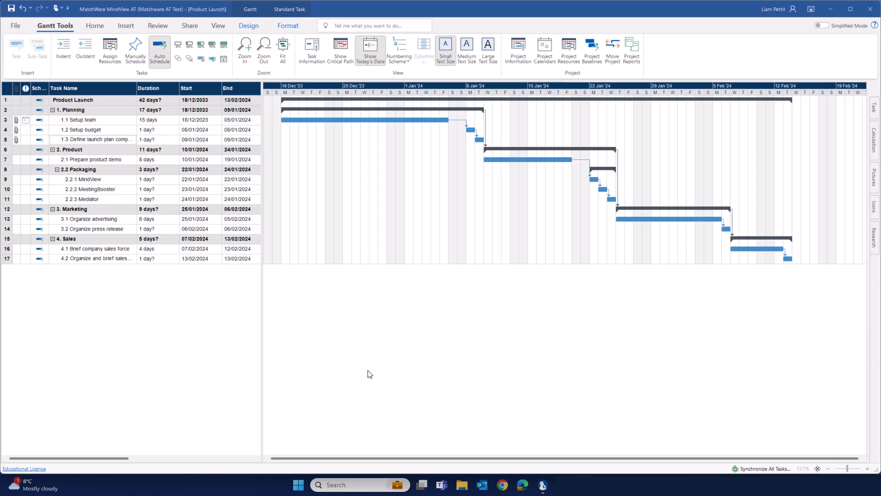
{"action": "mouse_move", "coordinate": [428, 342]}
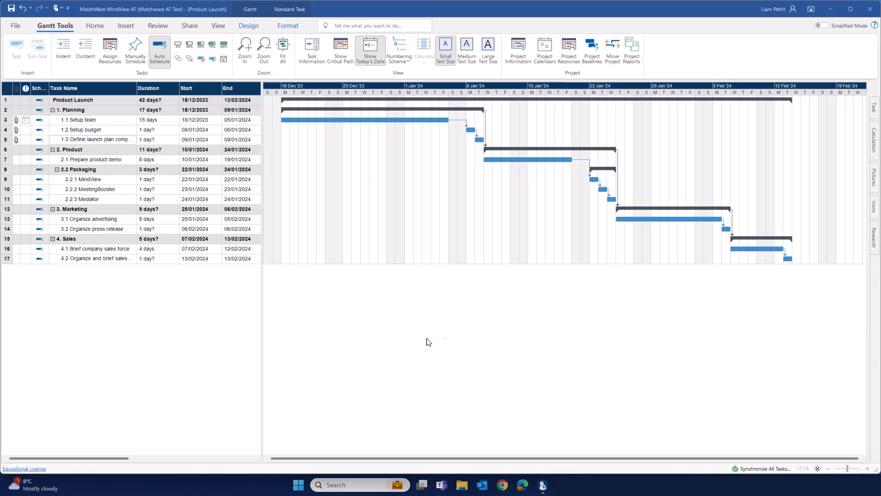
{"action": "mouse_move", "coordinate": [377, 161]}
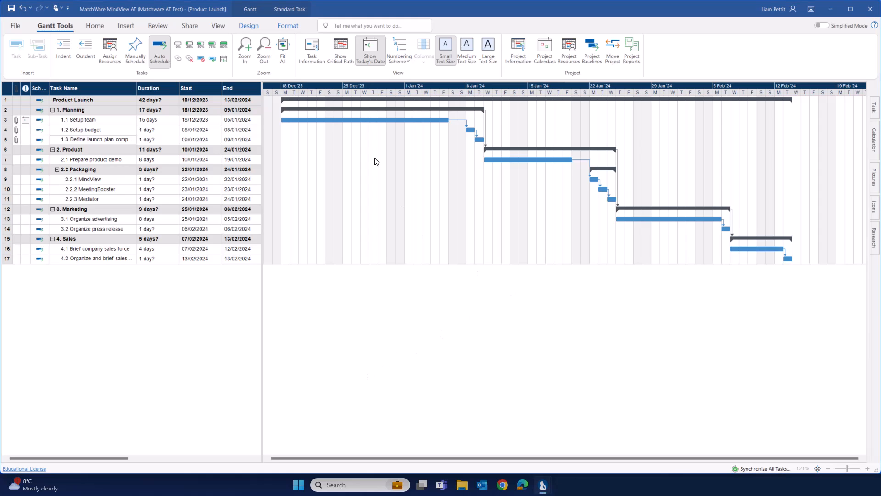
Step: In Gantt Design Show/Hide, turn on Task Name and turn off Resources
{"action": "left_click", "coordinate": [248, 25]}
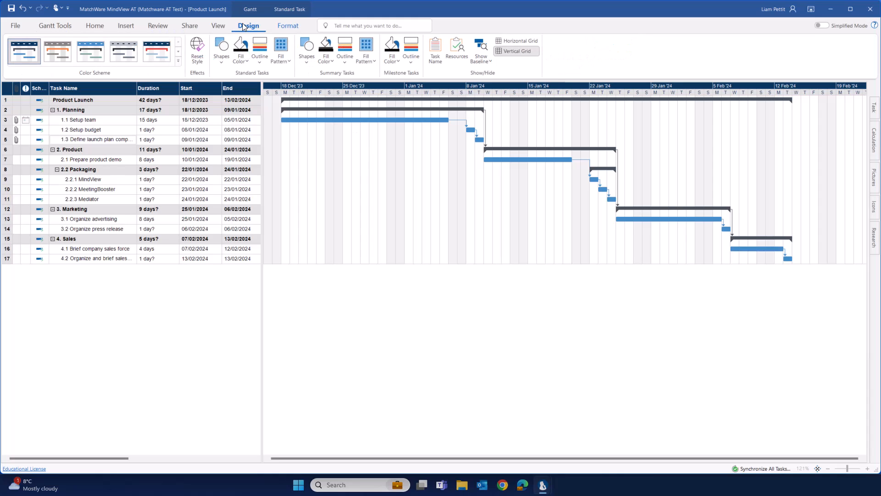
{"action": "left_click", "coordinate": [178, 60]}
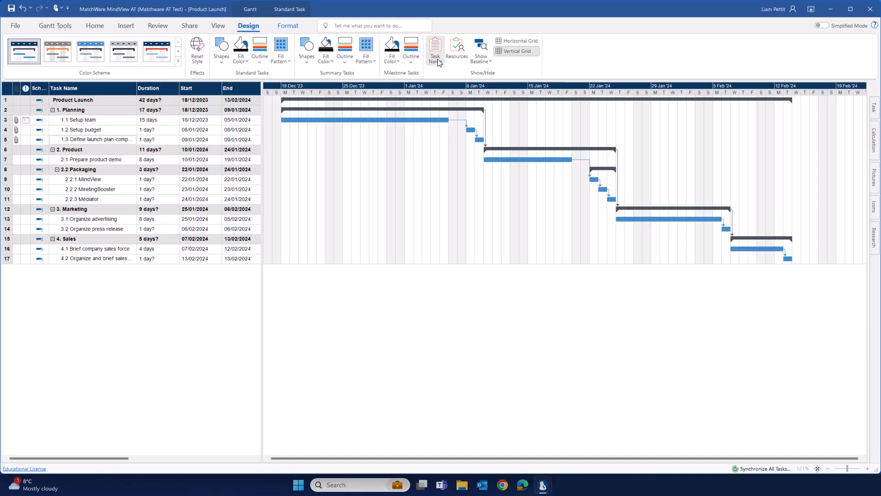
{"action": "left_click", "coordinate": [435, 50]}
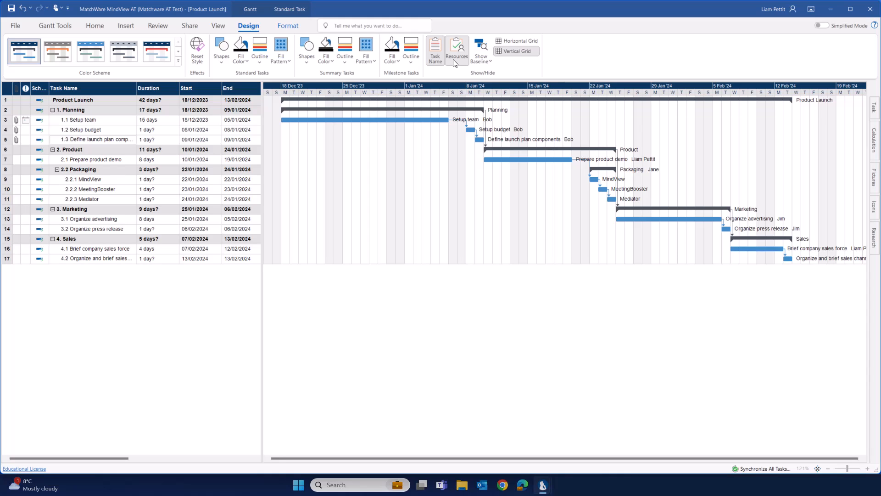
{"action": "left_click", "coordinate": [42, 25]}
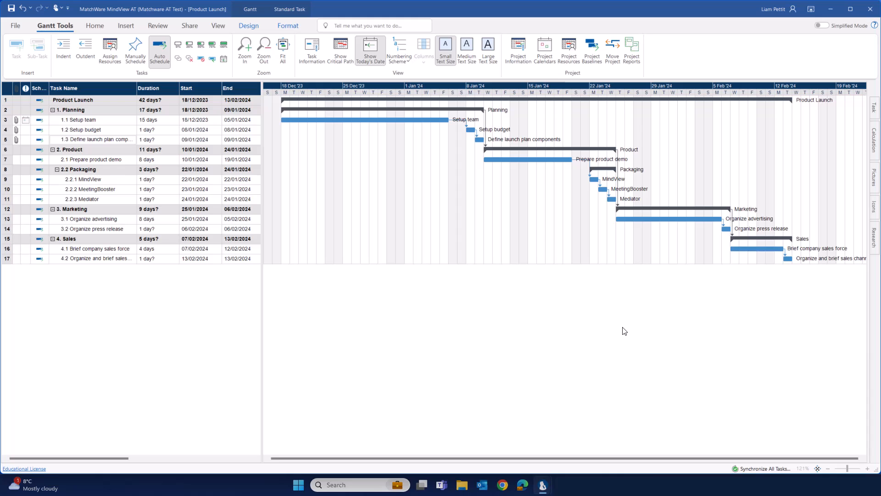
Step: Review the project resources list with rates, work hours and costs, then close it
{"action": "left_click", "coordinate": [570, 48]}
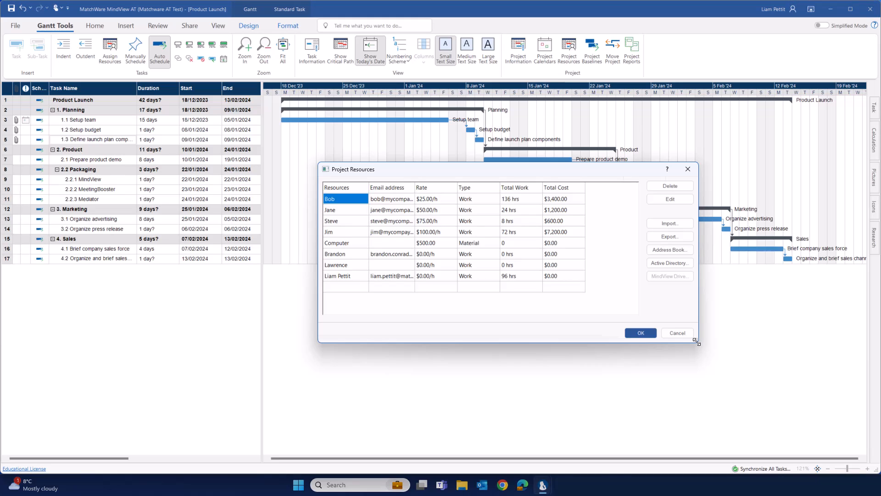
{"action": "left_click", "coordinate": [641, 333]}
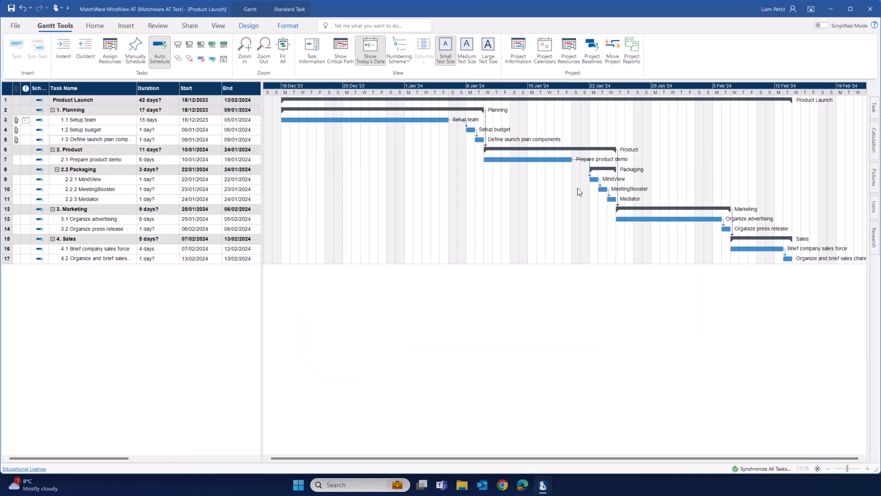
Step: Give Saturdays working hours from 08:00 in the project calendar
{"action": "left_click", "coordinate": [544, 48]}
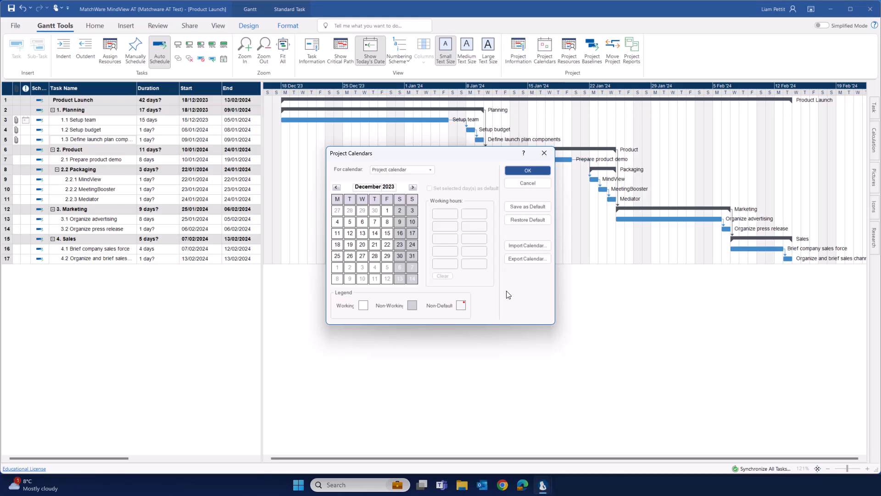
{"action": "mouse_move", "coordinate": [410, 239]}
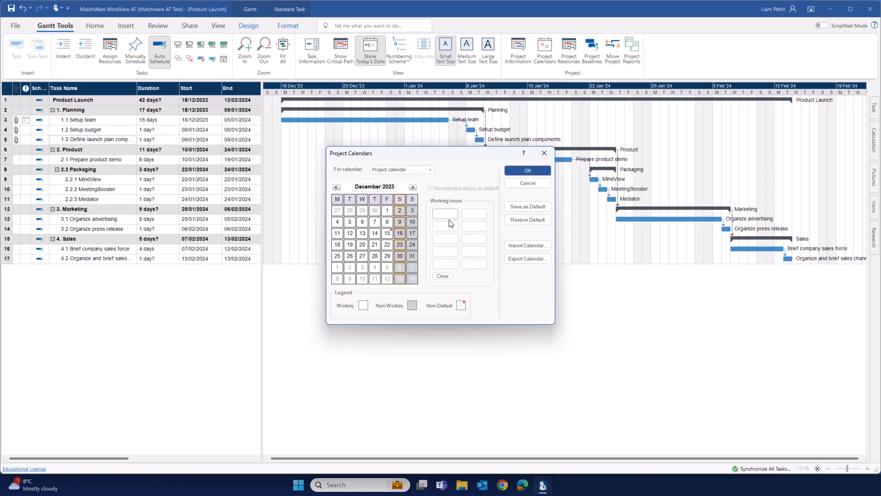
{"action": "type", "text": "08:00"}
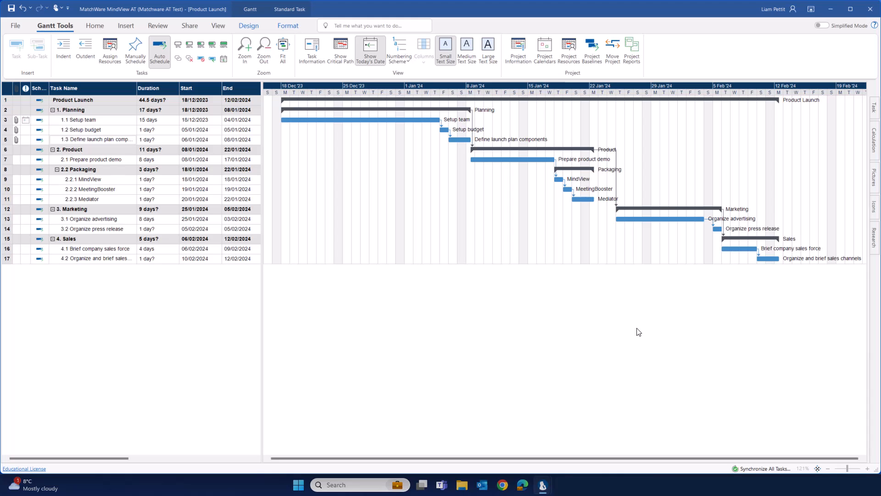
{"action": "mouse_move", "coordinate": [612, 329]}
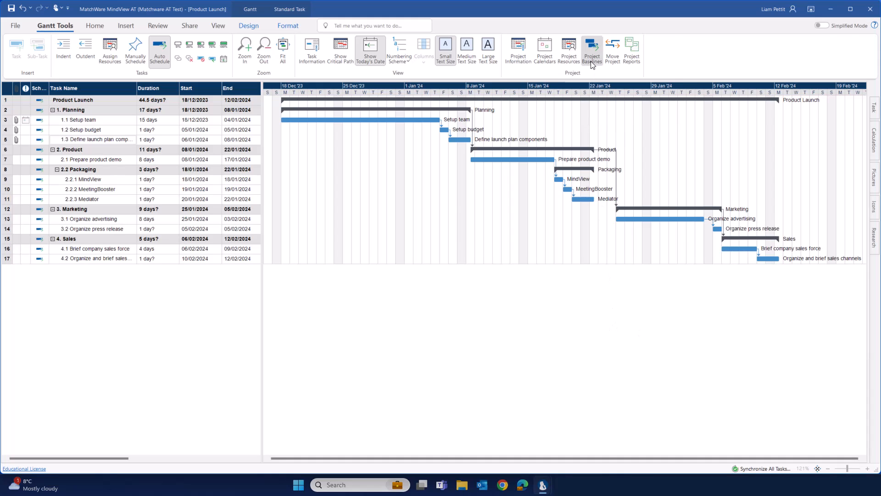
Step: Create a new project baseline and rename it 'Plan Approved by Client'
{"action": "left_click", "coordinate": [592, 48]}
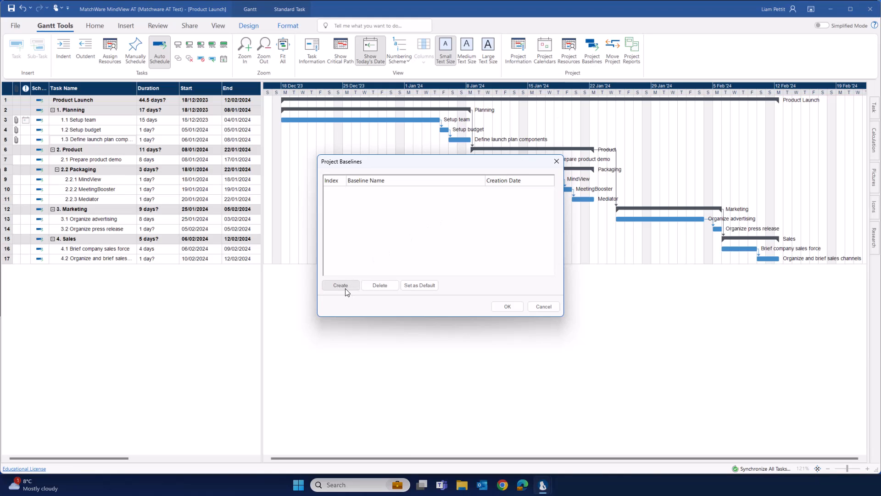
{"action": "left_click", "coordinate": [340, 285]}
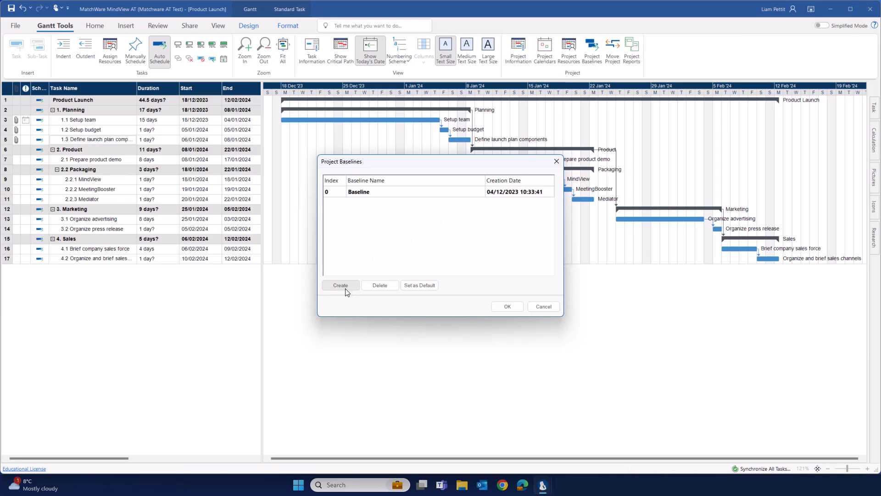
{"action": "left_click", "coordinate": [389, 191]}
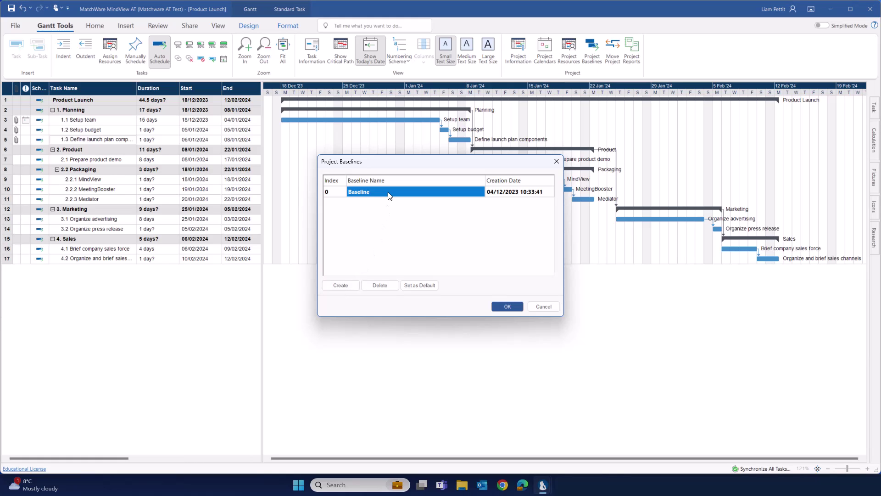
{"action": "type", "text": "Plan Approved b"}
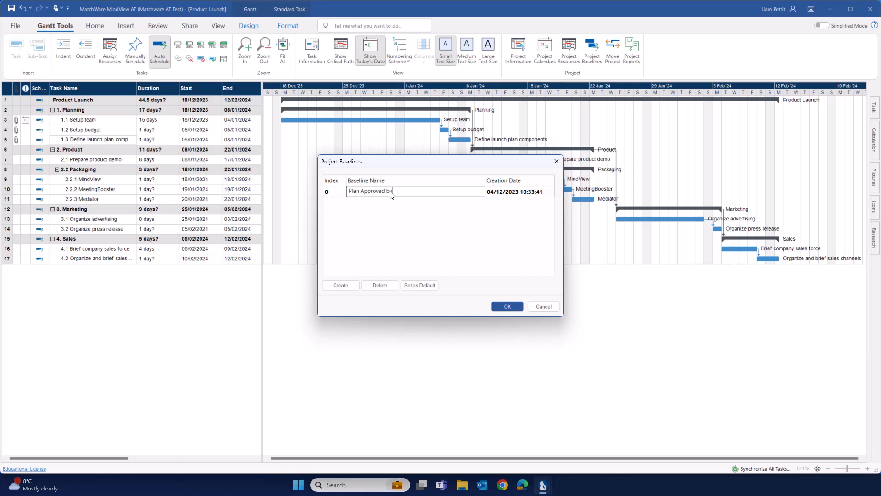
{"action": "type", "text": "Client"}
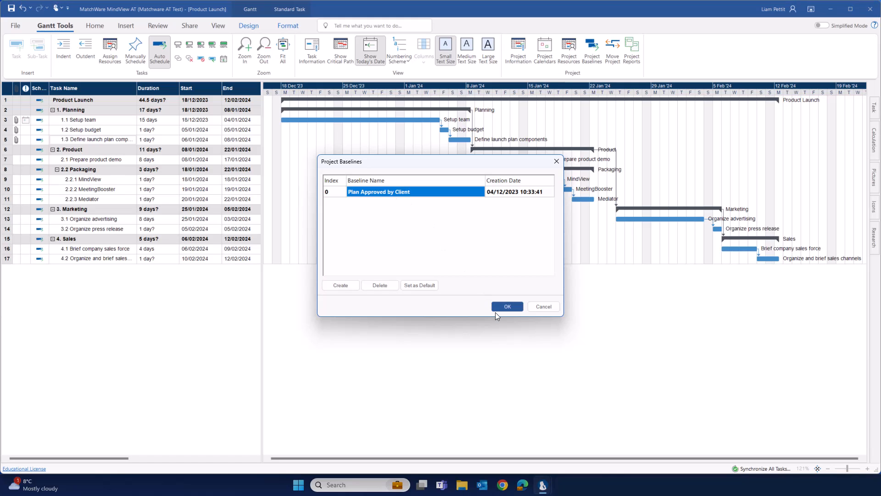
{"action": "left_click", "coordinate": [507, 306]}
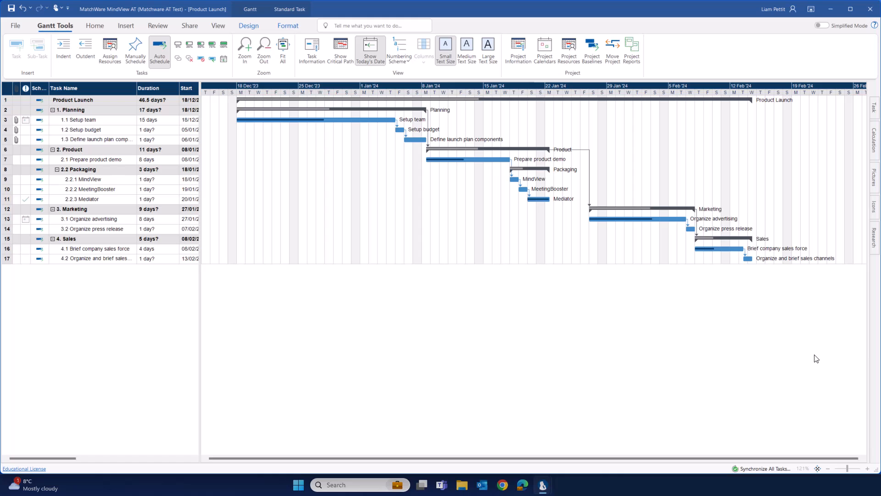
{"action": "mouse_move", "coordinate": [534, 325]}
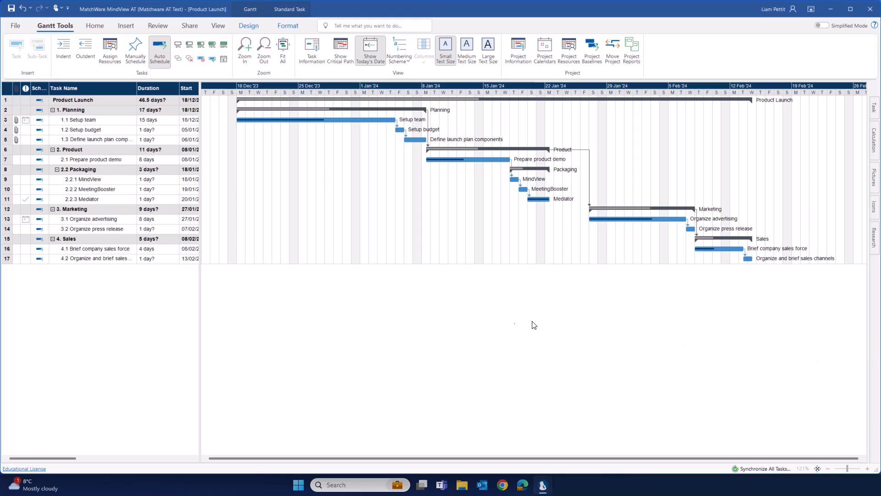
{"action": "mouse_move", "coordinate": [552, 288]}
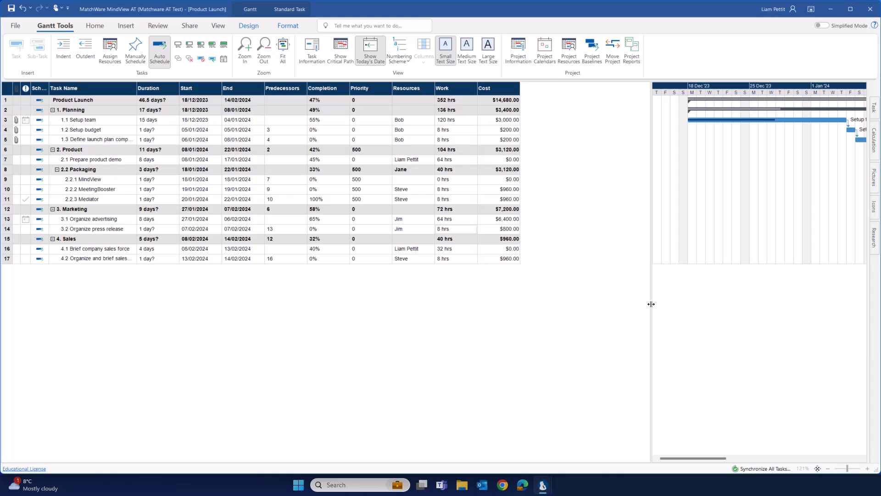
{"action": "mouse_move", "coordinate": [534, 95]}
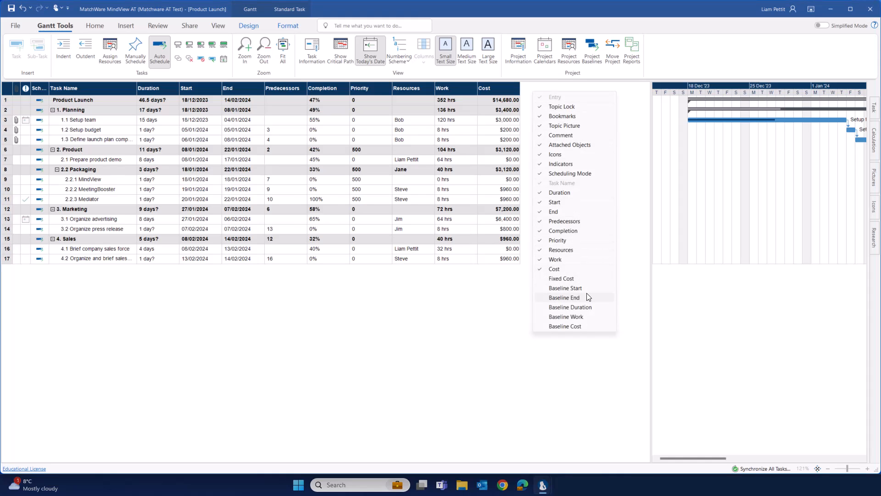
Step: Add the Baseline Cost column, showing the $12,400 baseline beside the $14,680 total
{"action": "left_click", "coordinate": [565, 326]}
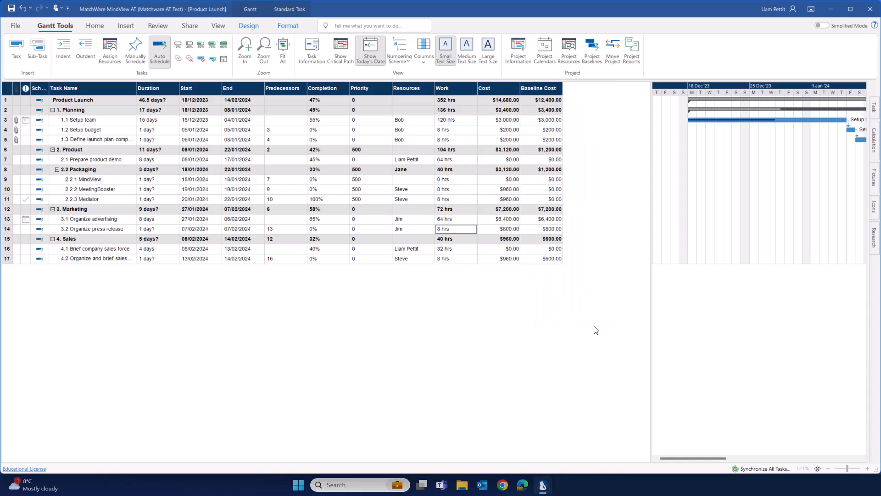
{"action": "mouse_move", "coordinate": [651, 315]}
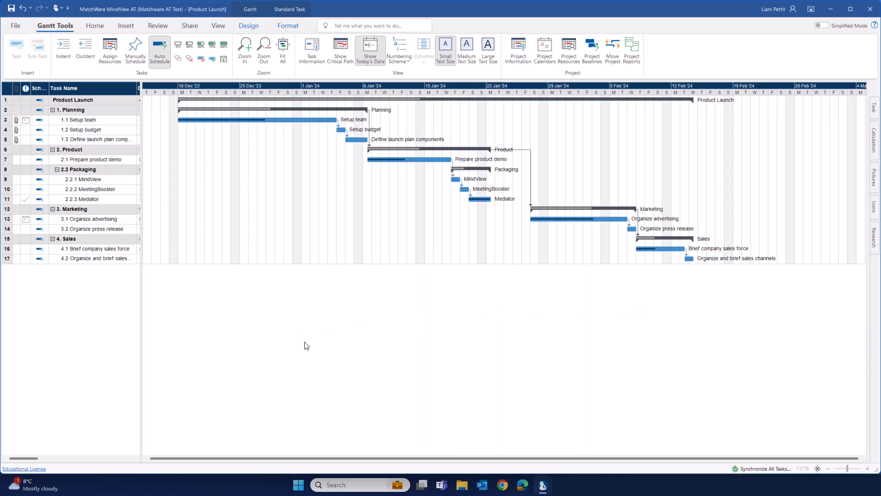
Step: Turn on Show Baseline in the Design tab, then return to Gantt Tools
{"action": "left_click", "coordinate": [248, 26]}
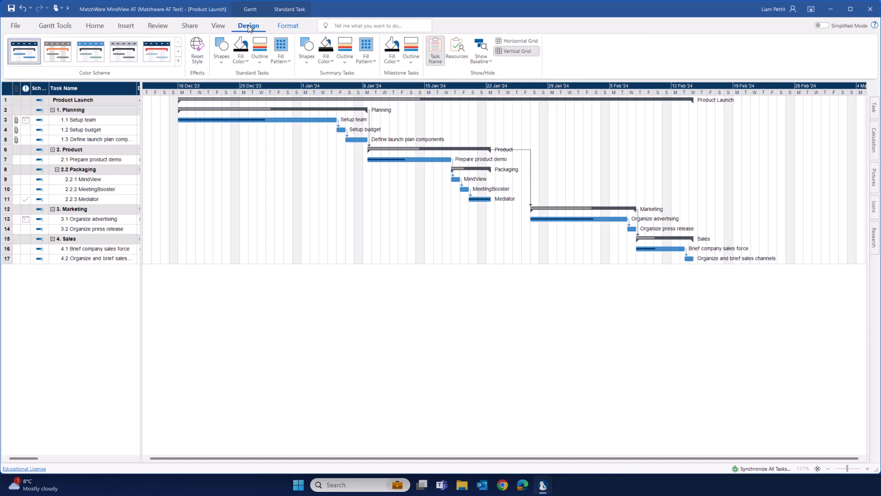
{"action": "left_click", "coordinate": [480, 48]}
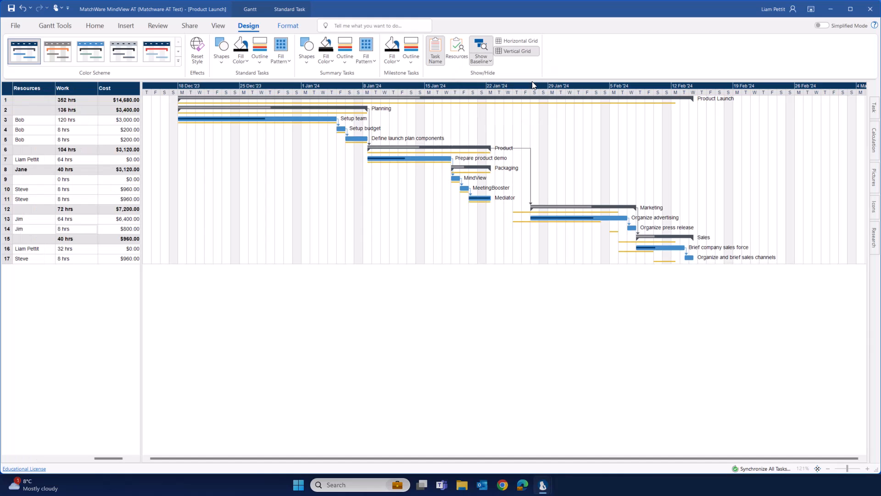
{"action": "mouse_move", "coordinate": [539, 209]}
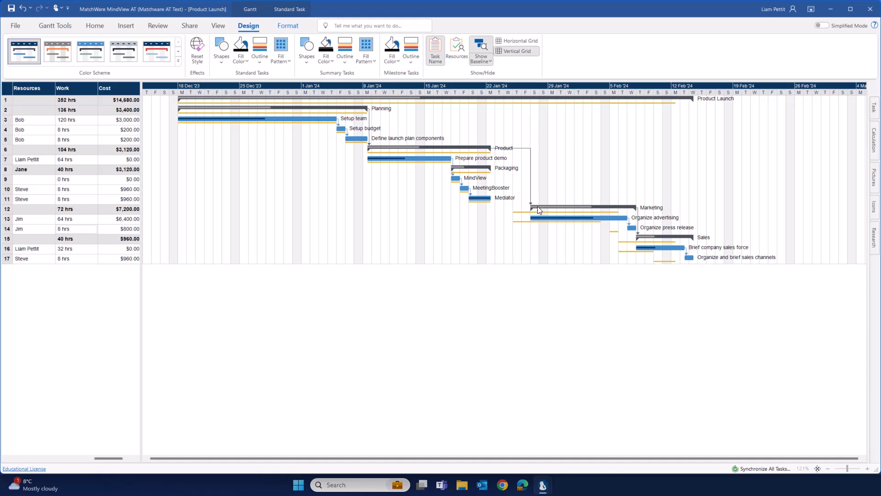
{"action": "mouse_move", "coordinate": [533, 317]}
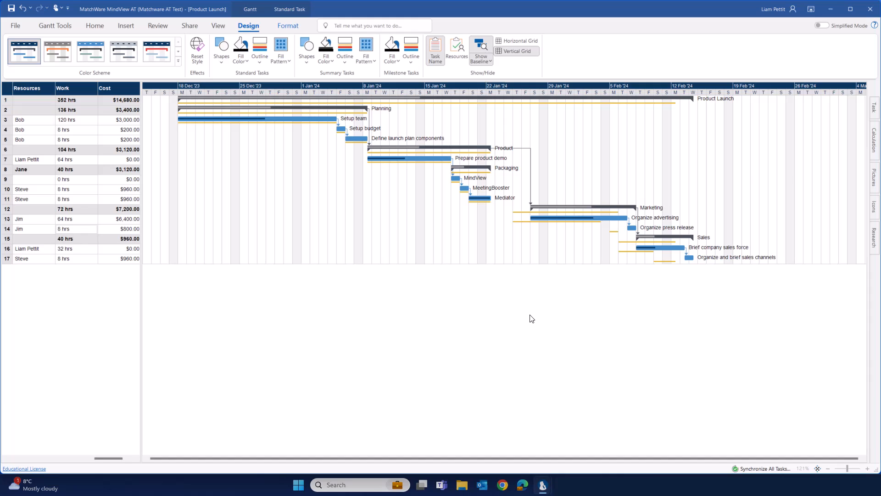
{"action": "left_click", "coordinate": [54, 26]}
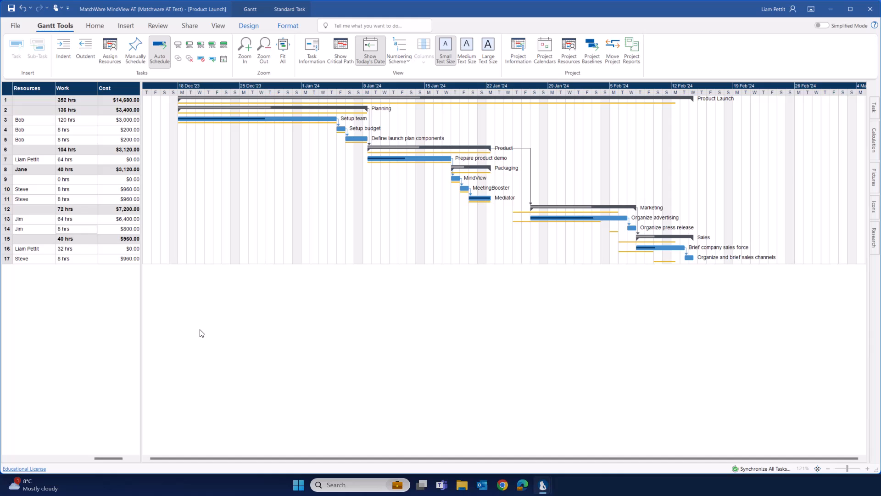
{"action": "mouse_move", "coordinate": [683, 80]}
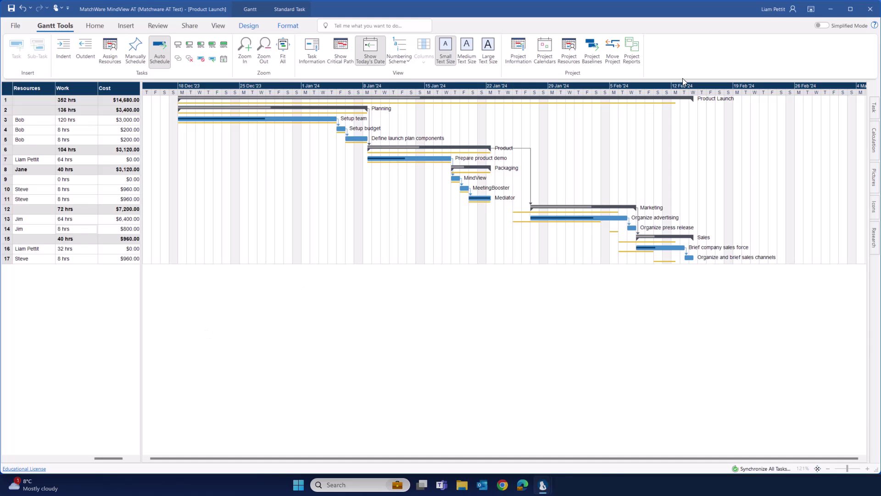
Step: Export the HTML project report with every report page, including baseline pages
{"action": "left_click", "coordinate": [630, 49]}
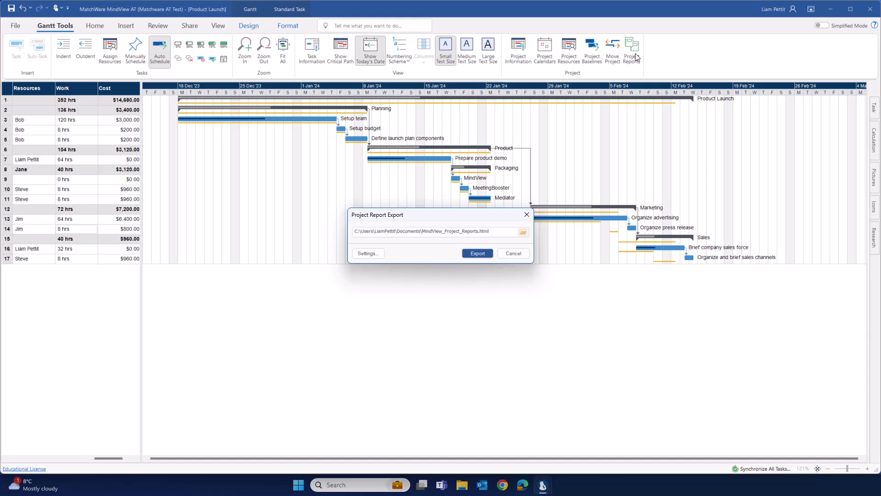
{"action": "mouse_move", "coordinate": [365, 246]}
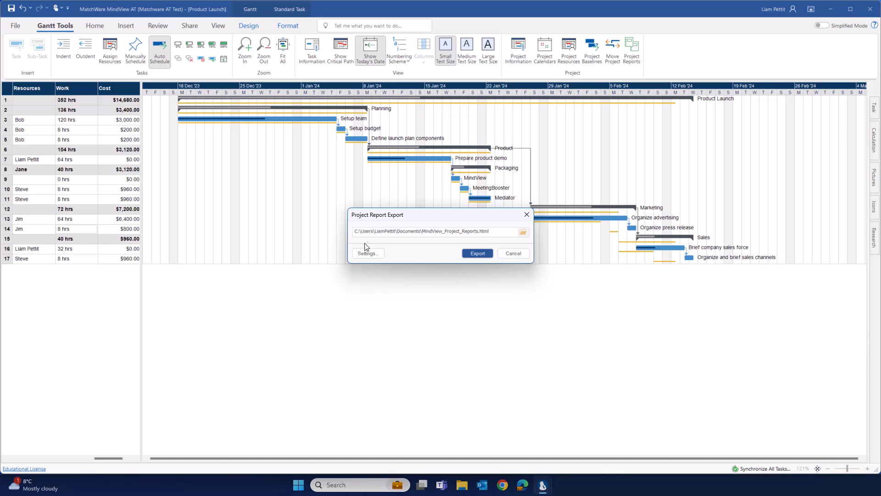
{"action": "left_click", "coordinate": [367, 253]}
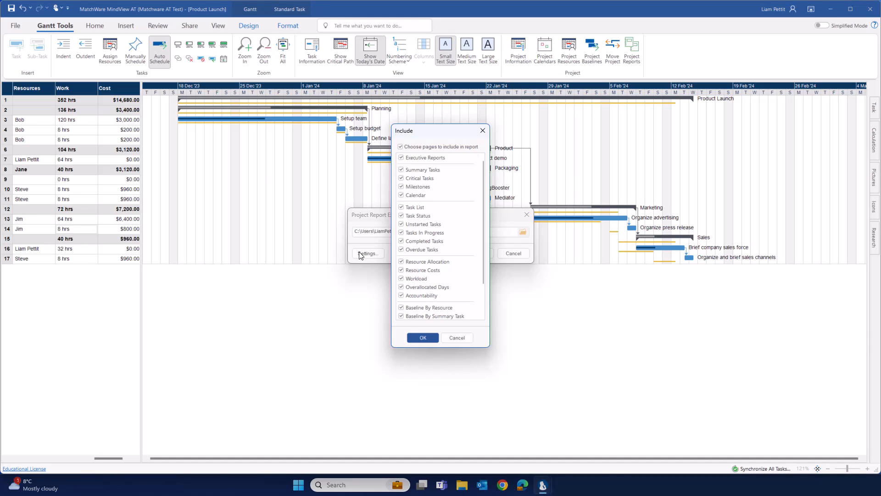
{"action": "left_click", "coordinate": [422, 337]}
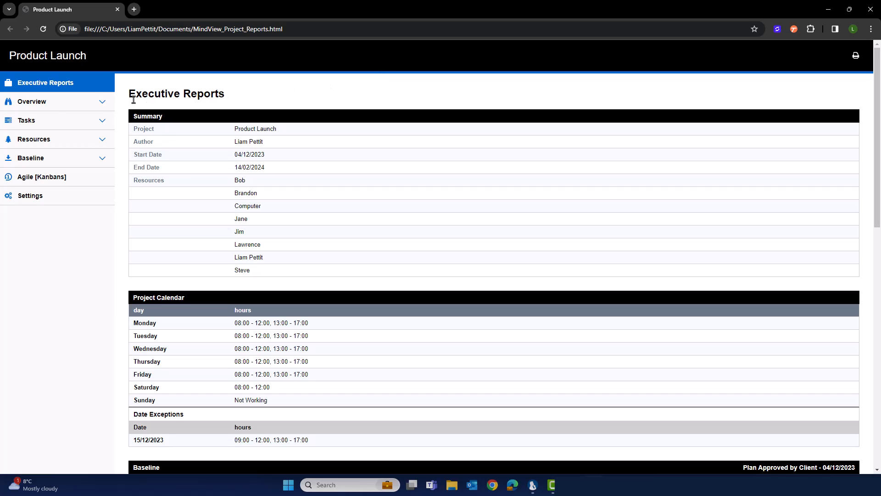
Step: Expand Resources in the report sidebar and view the Task List and Task Status pages
{"action": "left_click", "coordinate": [30, 102]}
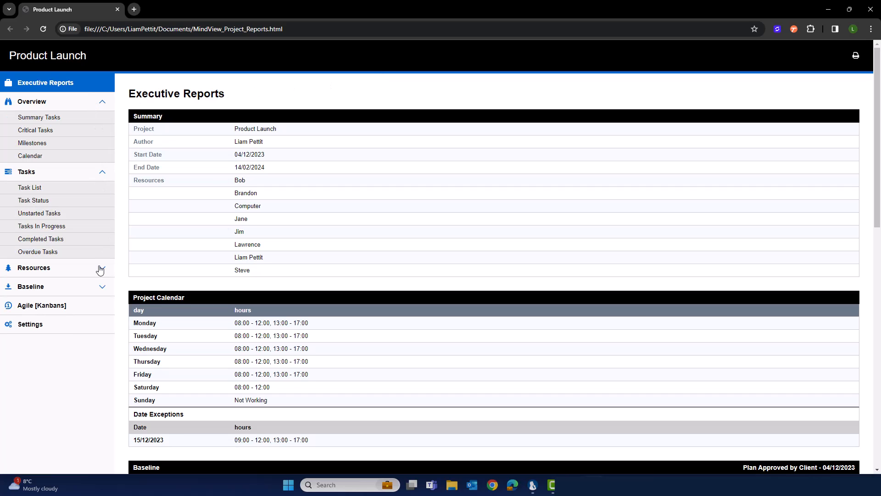
{"action": "left_click", "coordinate": [34, 267]}
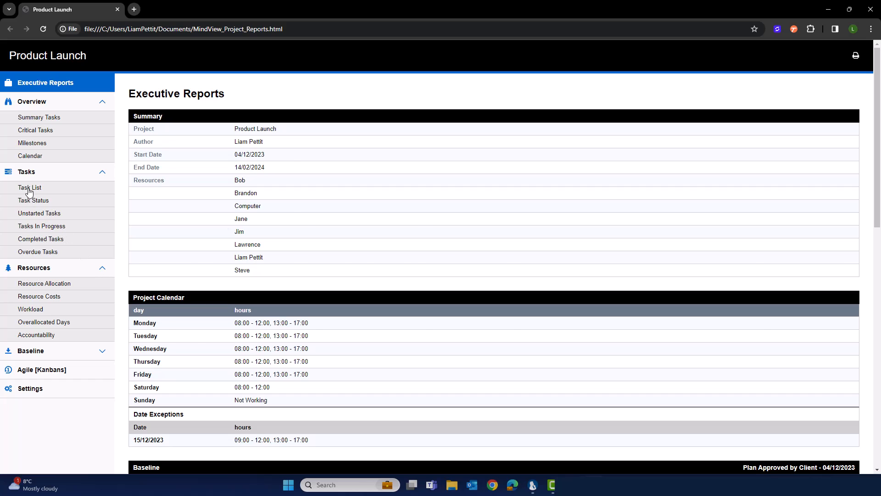
{"action": "left_click", "coordinate": [31, 187]}
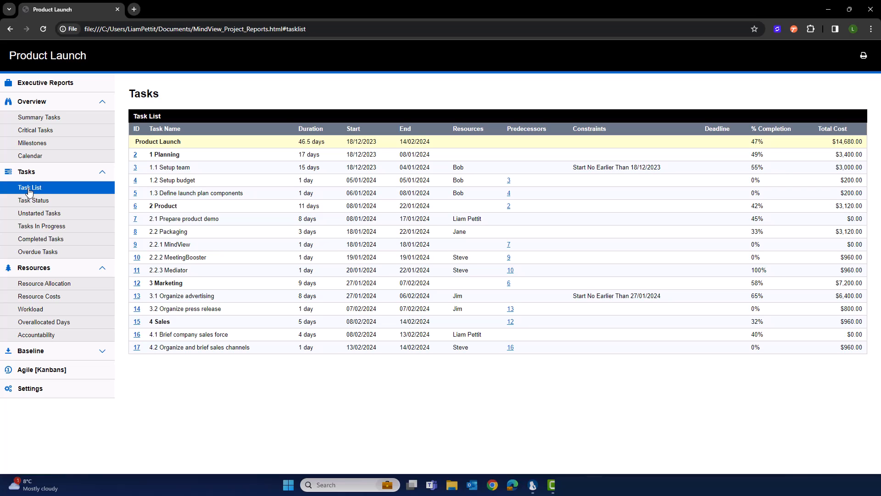
{"action": "left_click", "coordinate": [33, 200]}
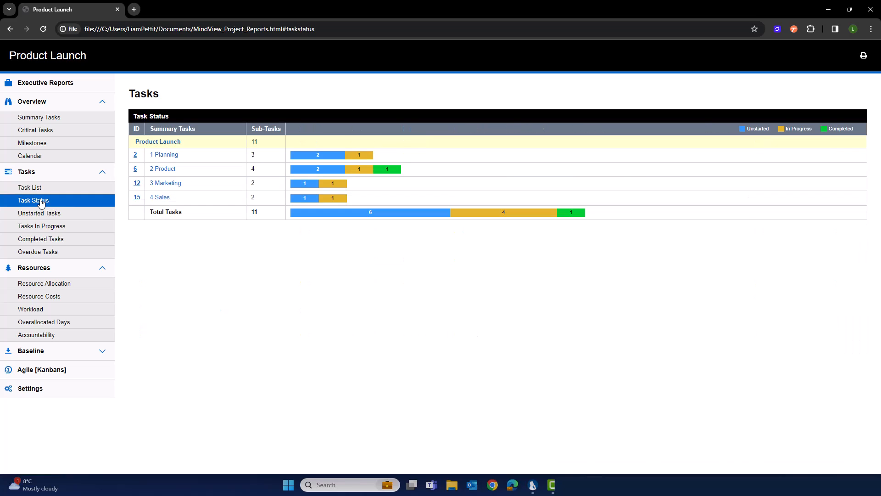
{"action": "mouse_move", "coordinate": [43, 203]}
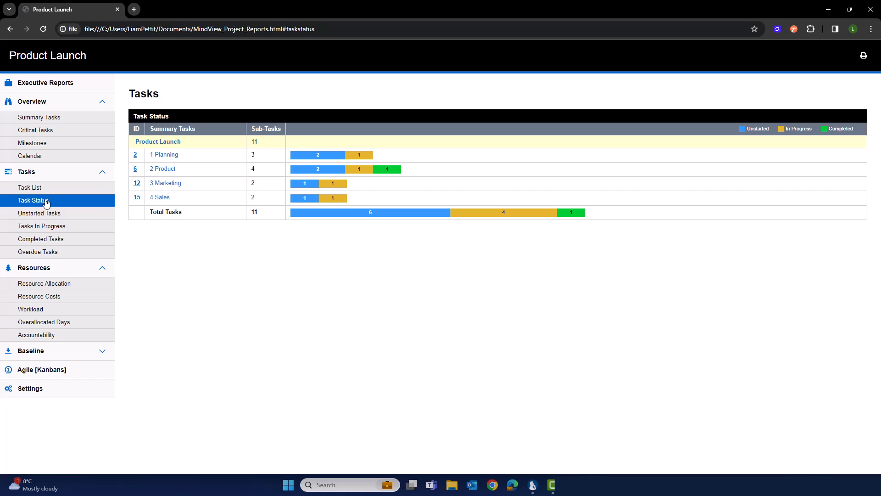
Step: View the Sales phase details, Workload and Resource Costs pages, then return to MindView
{"action": "left_click", "coordinate": [160, 198]}
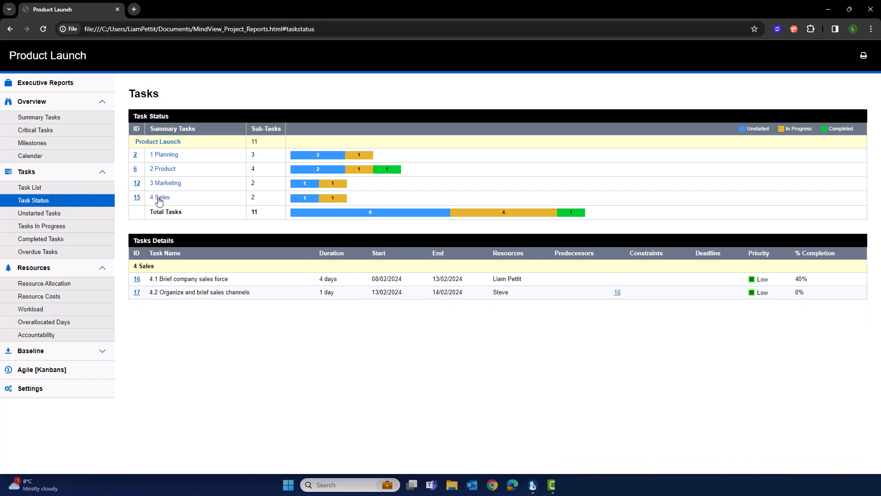
{"action": "mouse_move", "coordinate": [102, 269]}
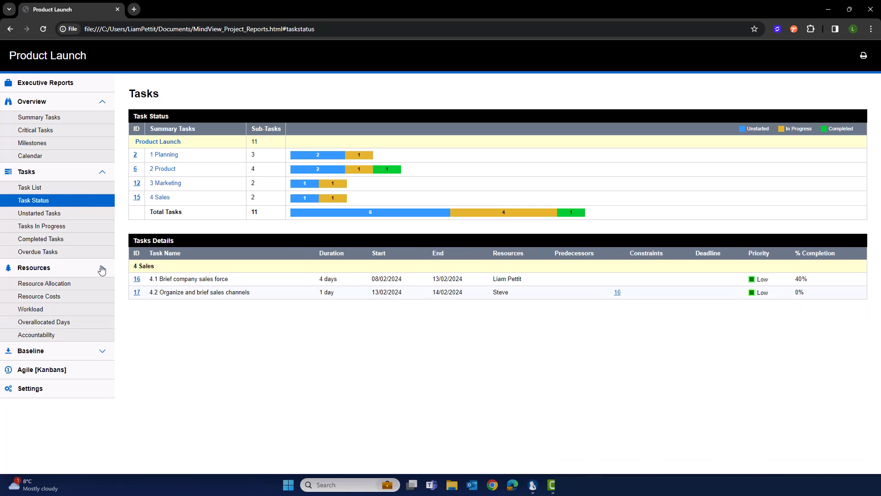
{"action": "left_click", "coordinate": [30, 308]}
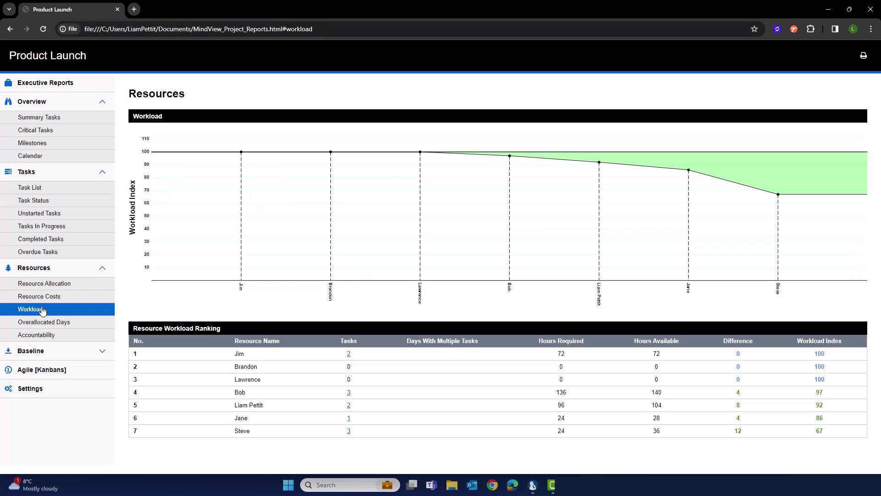
{"action": "left_click", "coordinate": [39, 296]}
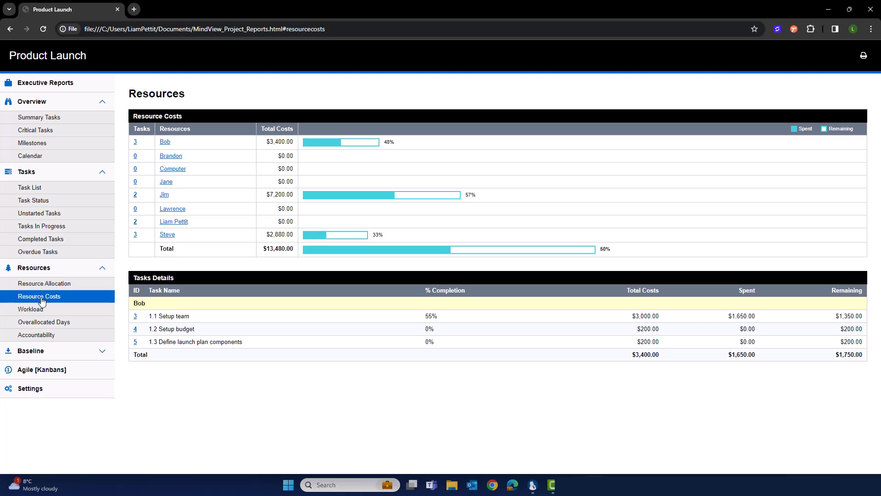
{"action": "left_click", "coordinate": [30, 350]}
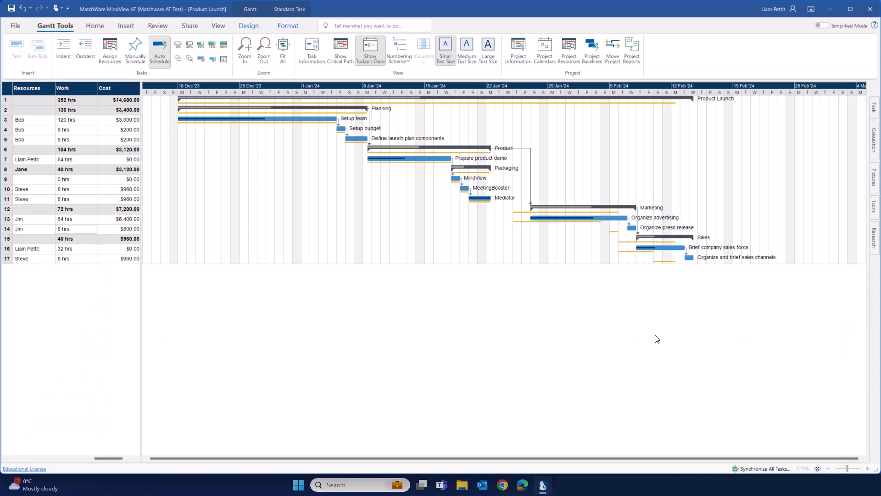
Step: Show Product Launch as a timeline filtered to a few tasks, then switch back to map layout
{"action": "left_click", "coordinate": [218, 26]}
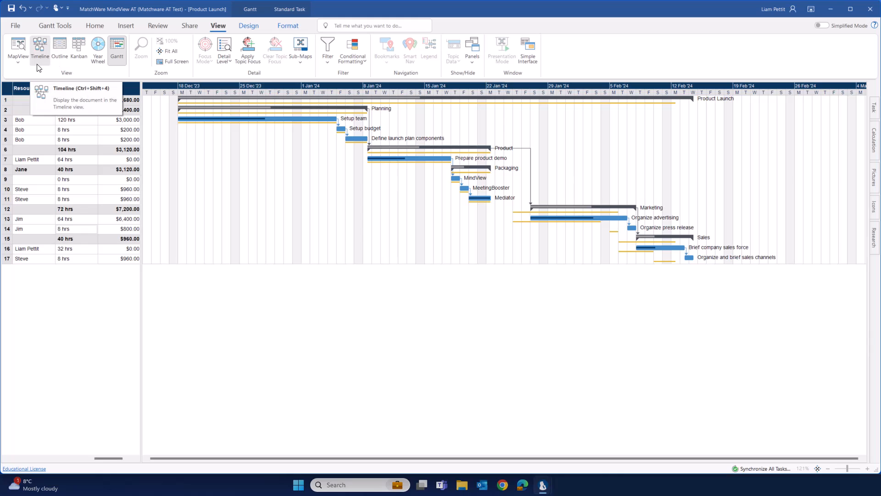
{"action": "mouse_move", "coordinate": [205, 137]}
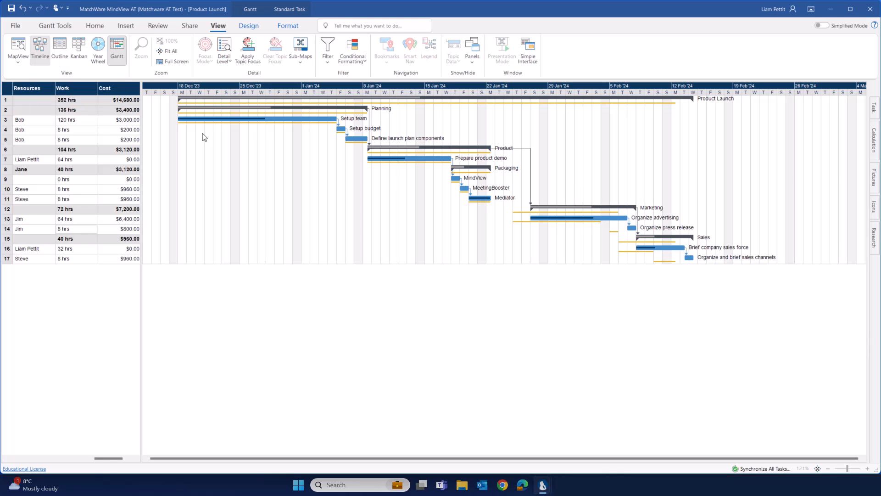
{"action": "left_click", "coordinate": [39, 48]}
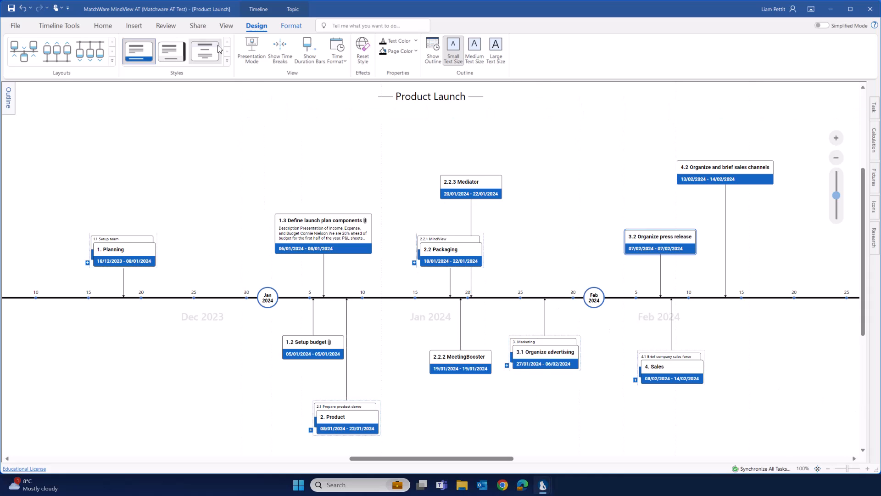
{"action": "left_click", "coordinate": [226, 26]}
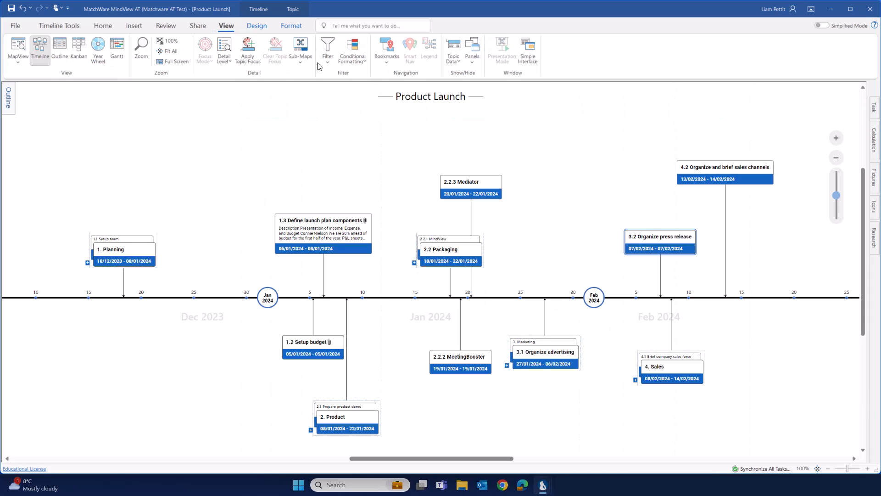
{"action": "left_click", "coordinate": [327, 46]}
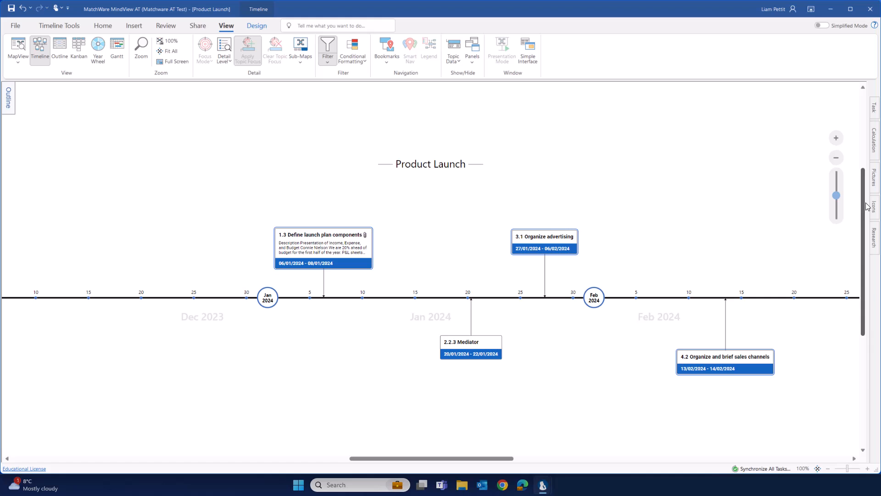
{"action": "left_click", "coordinate": [12, 48]}
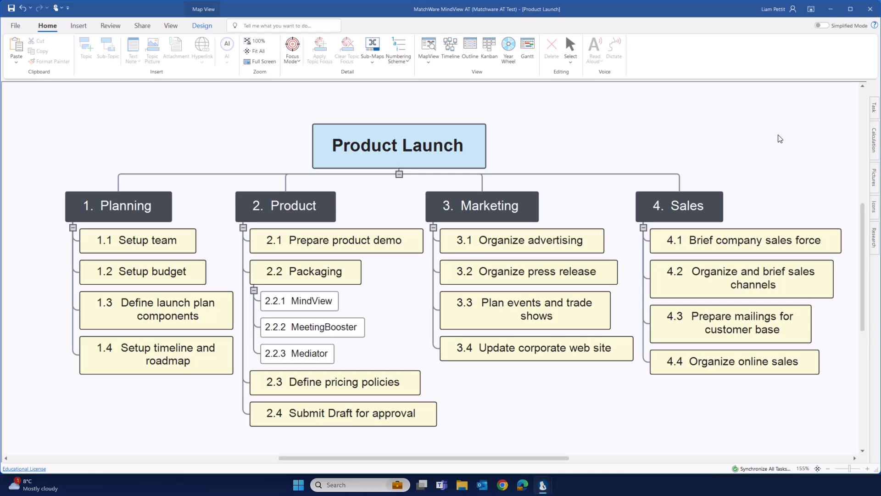
Step: Focus on 1. Planning and show start/end times, completion and resources under each topic
{"action": "left_click", "coordinate": [119, 206]}
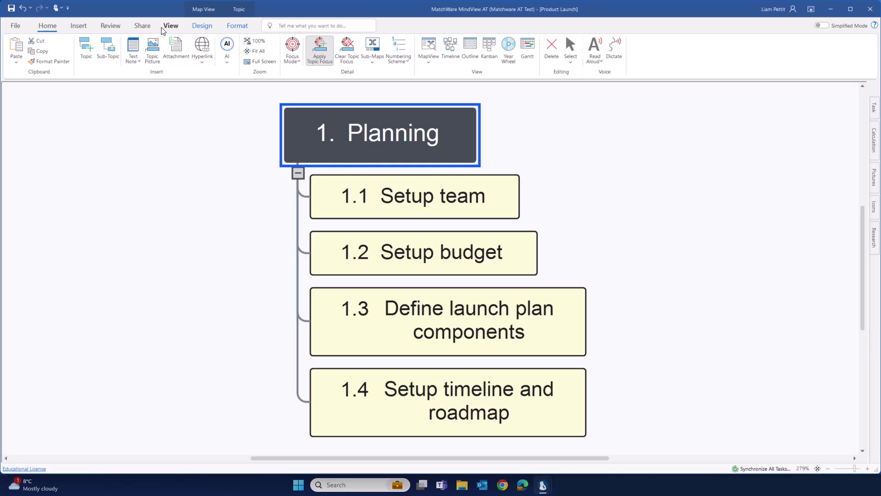
{"action": "left_click", "coordinate": [170, 25]}
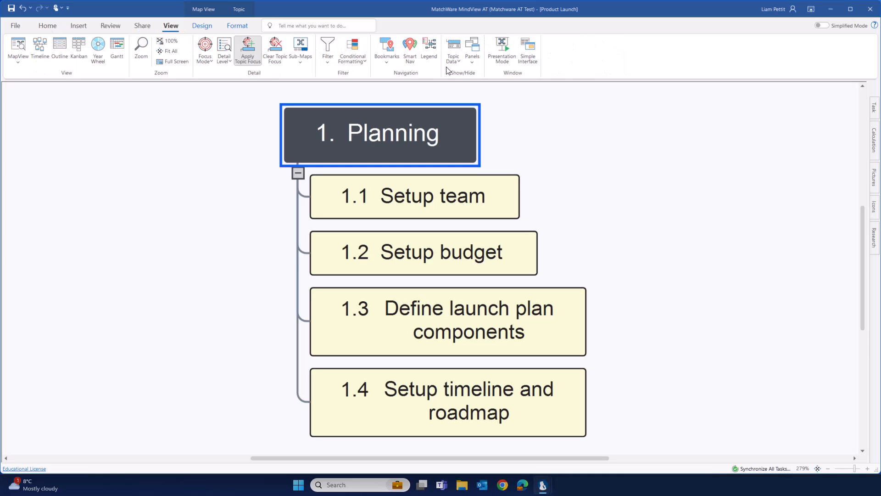
{"action": "left_click", "coordinate": [452, 48]}
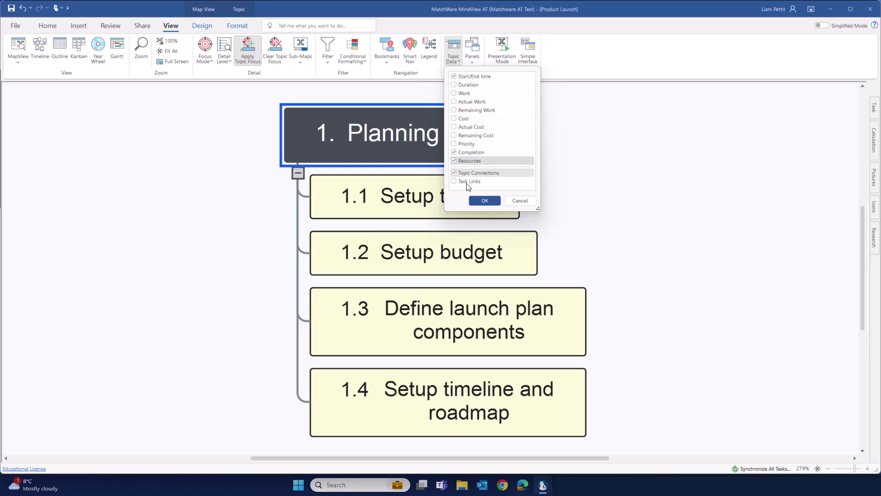
{"action": "left_click", "coordinate": [484, 200]}
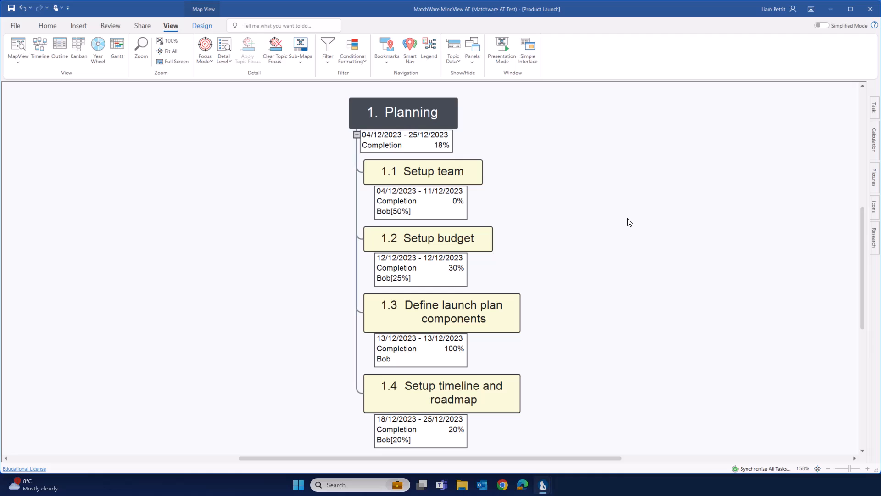
{"action": "left_click", "coordinate": [18, 25]}
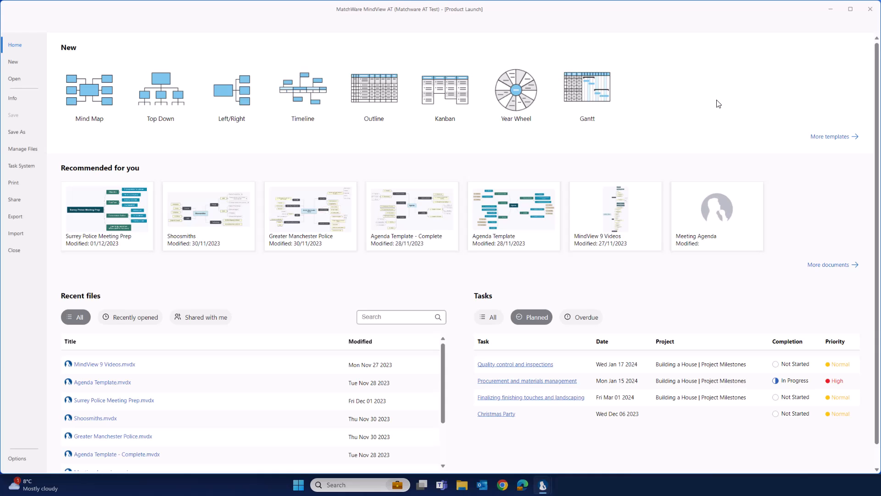
{"action": "mouse_move", "coordinate": [609, 90]}
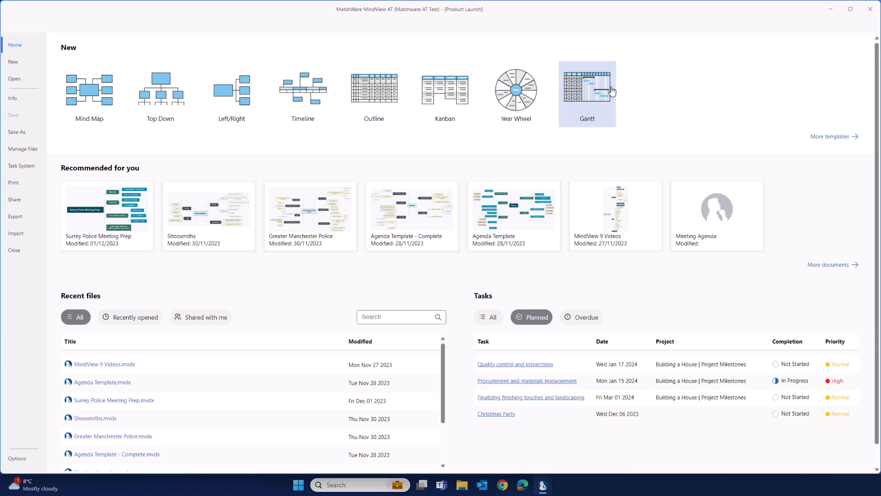
Step: Create a new Gantt document and rename its first task from Subject to 'Product'
{"action": "left_click", "coordinate": [588, 89]}
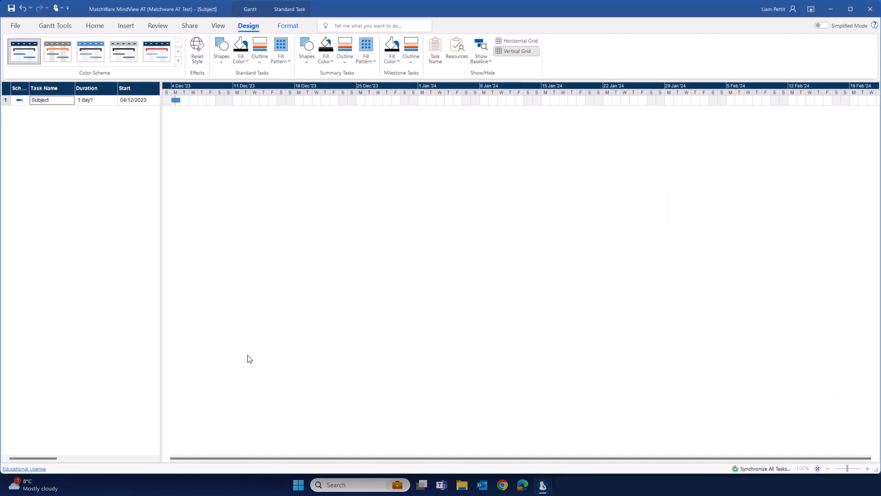
{"action": "left_click", "coordinate": [55, 25]}
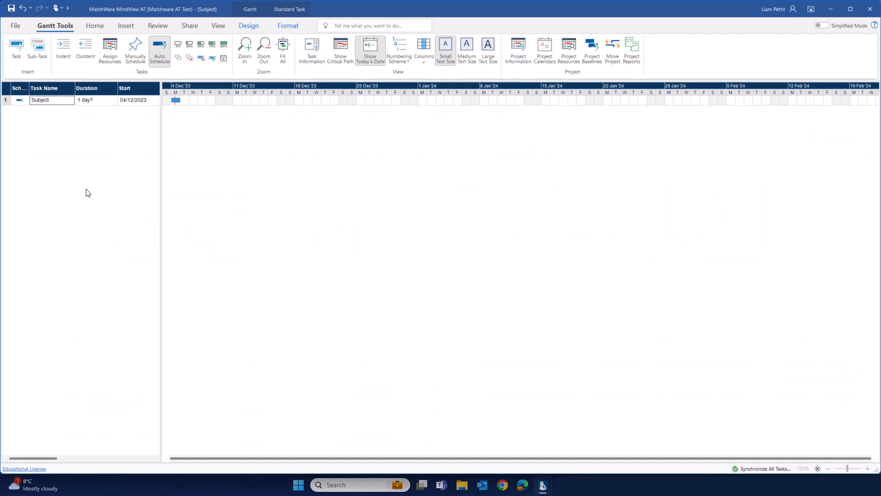
{"action": "type", "text": "Product"}
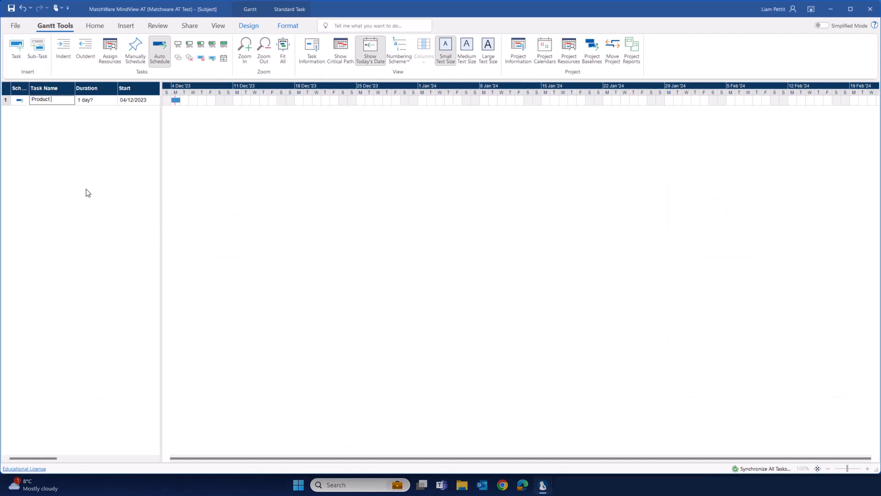